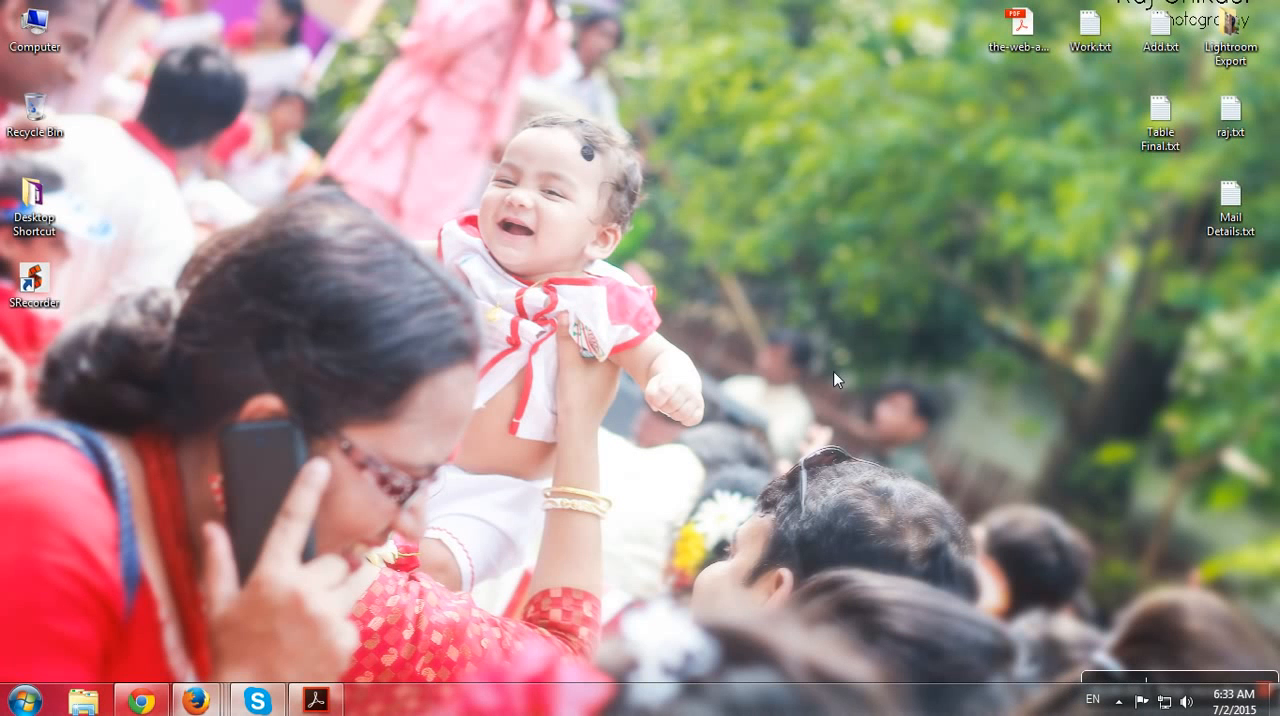
- Launch Google Chrome from the taskbar to get a new empty tab
{"action": "left_click", "coordinate": [140, 698]}
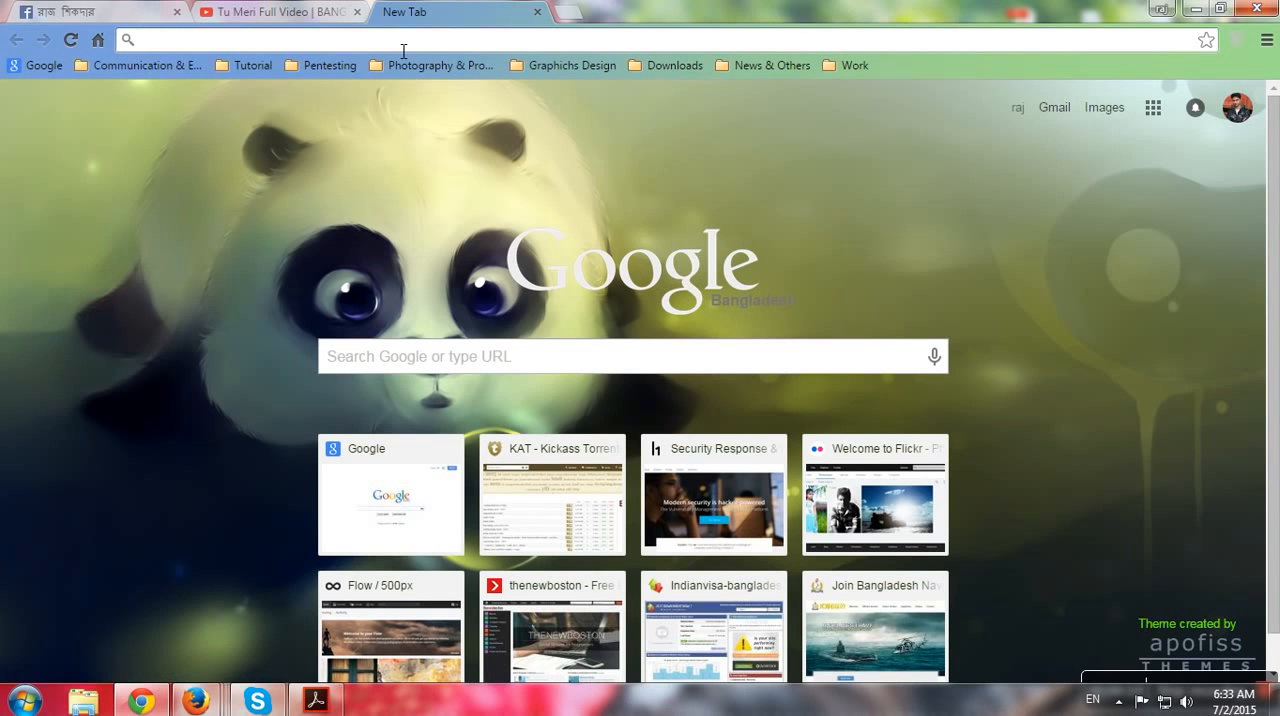
{"action": "type", "text": "timeanddate.com/worldclock/fullscreen.html?n=73"}
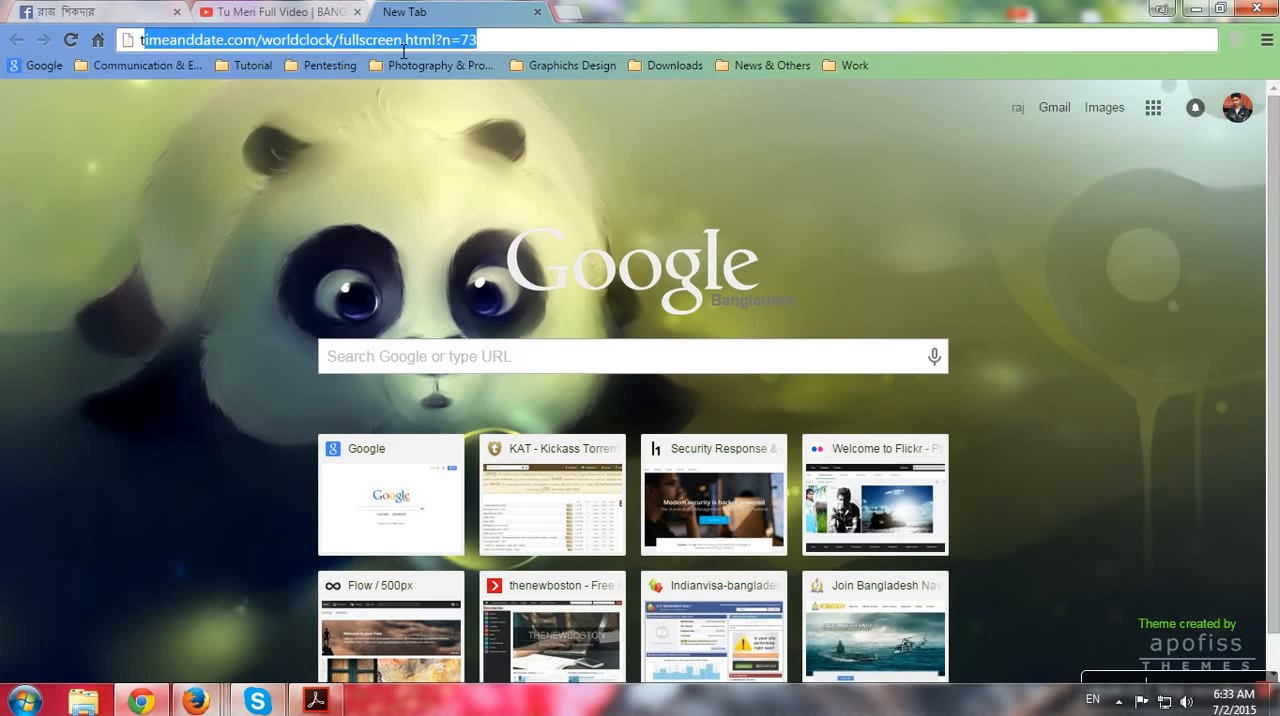
{"action": "type", "text": "tanjim al fahim"}
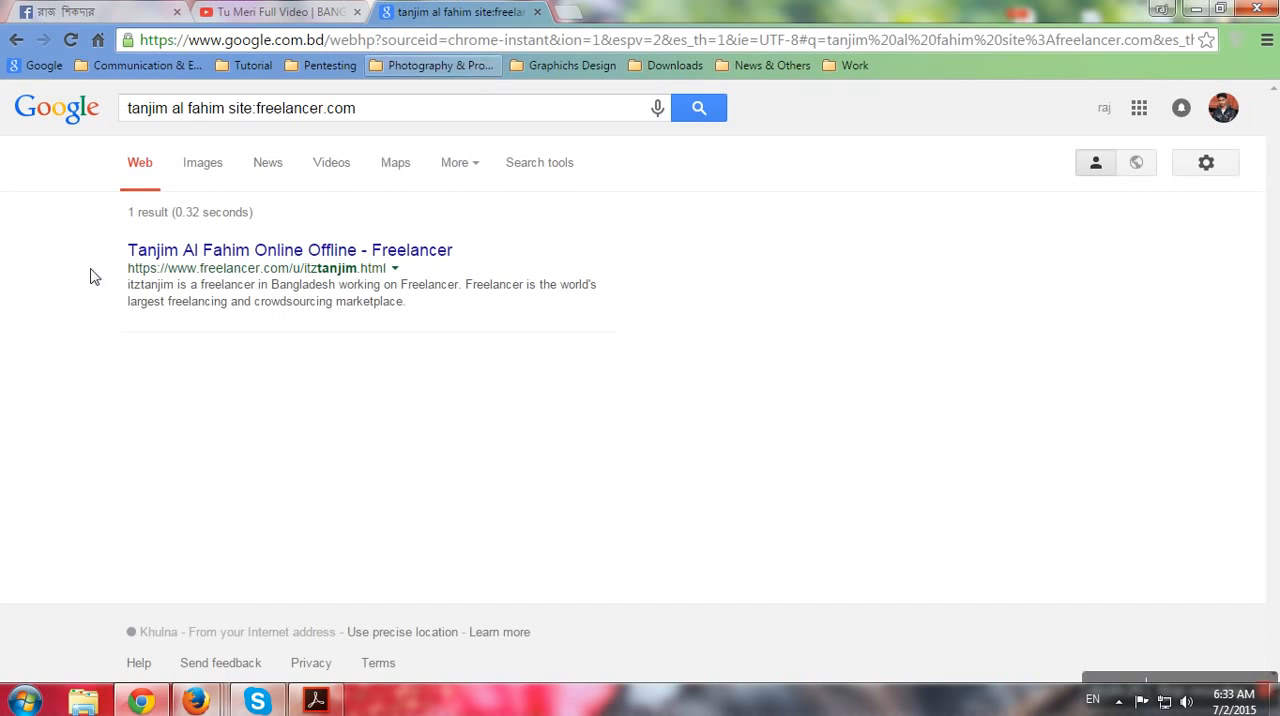
{"action": "mouse_move", "coordinate": [290, 250]}
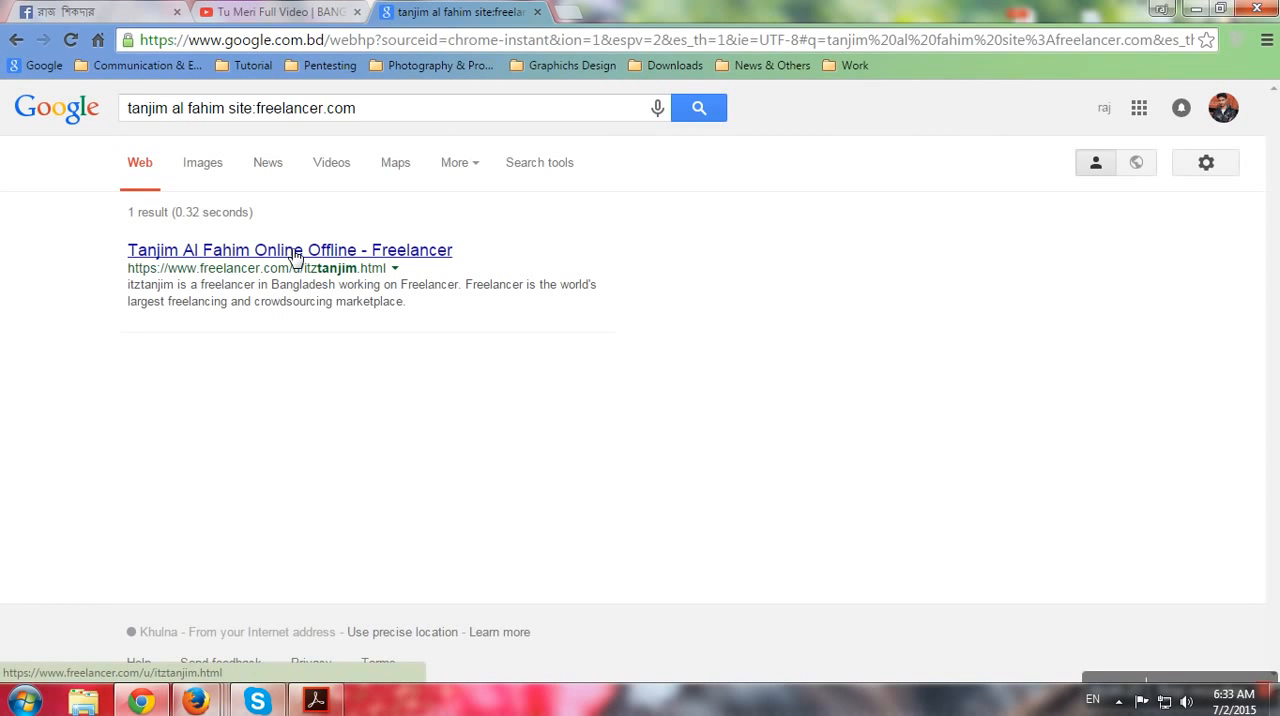
- Open the Freelancer profile result and highlight the headline and 'Check my skills' phrase
{"action": "left_click", "coordinate": [289, 250]}
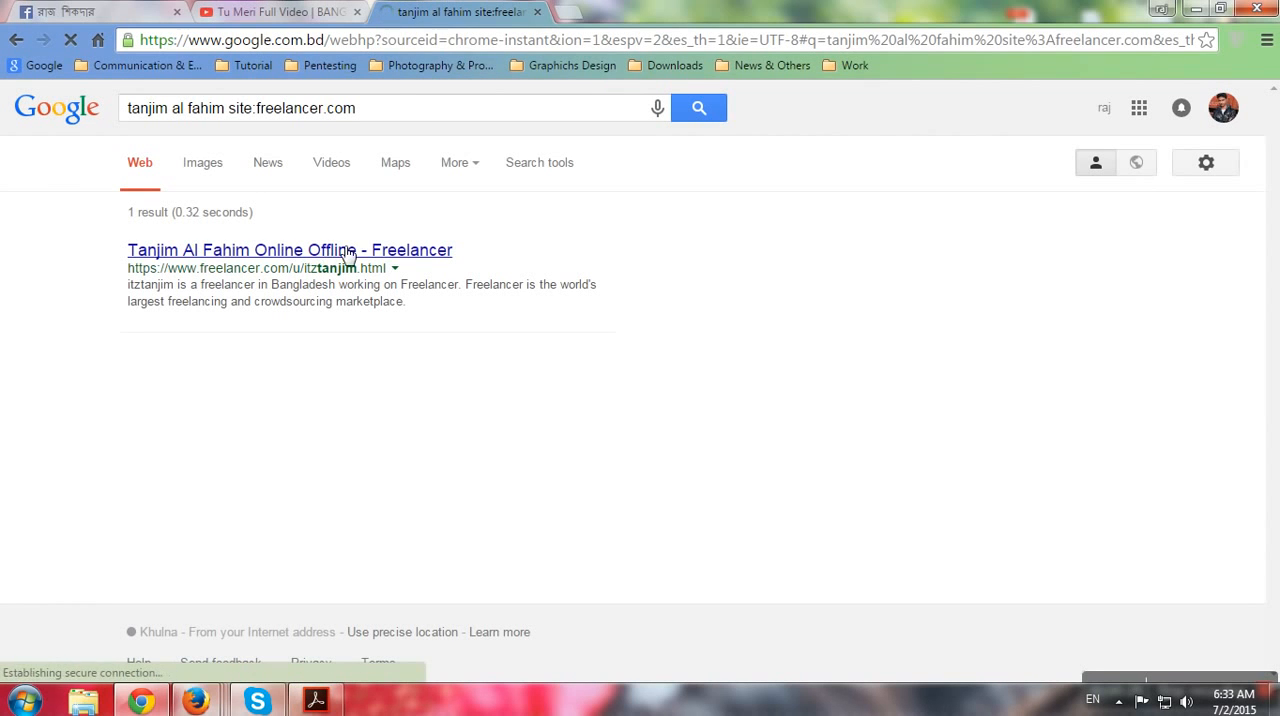
{"action": "left_click", "coordinate": [289, 250]}
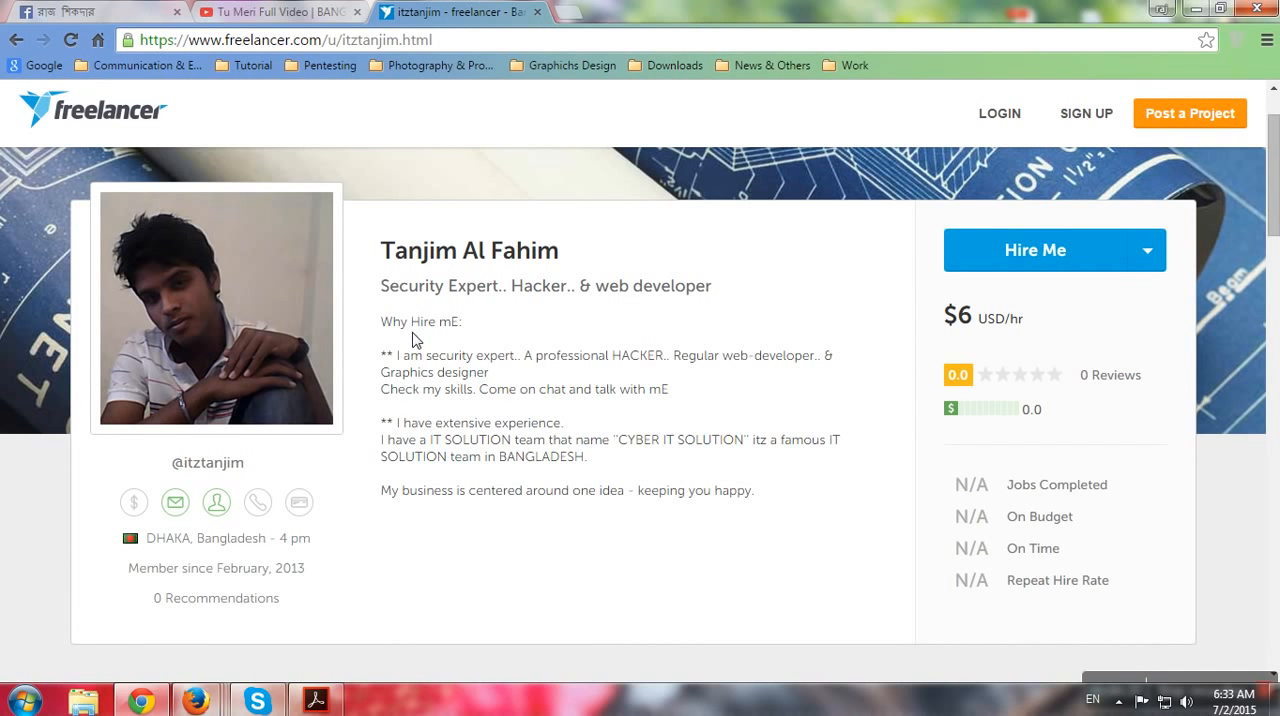
{"action": "double_click", "coordinate": [470, 250]}
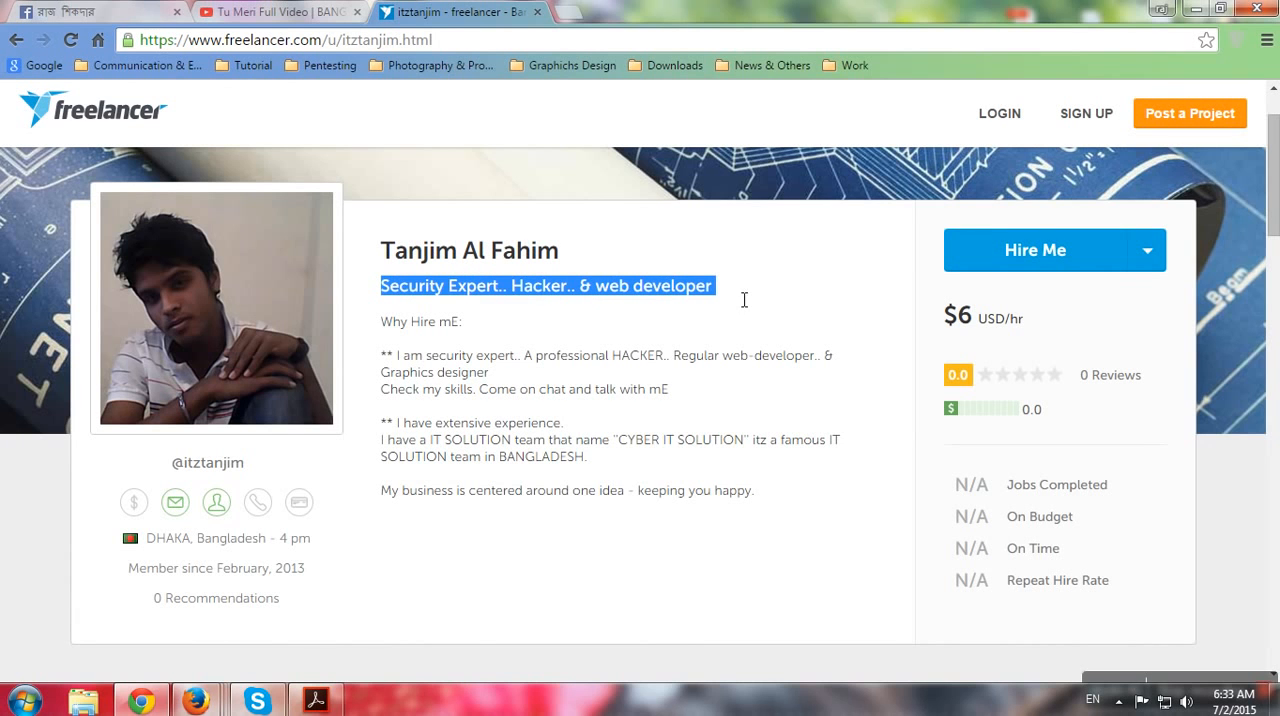
{"action": "mouse_move", "coordinate": [461, 337]}
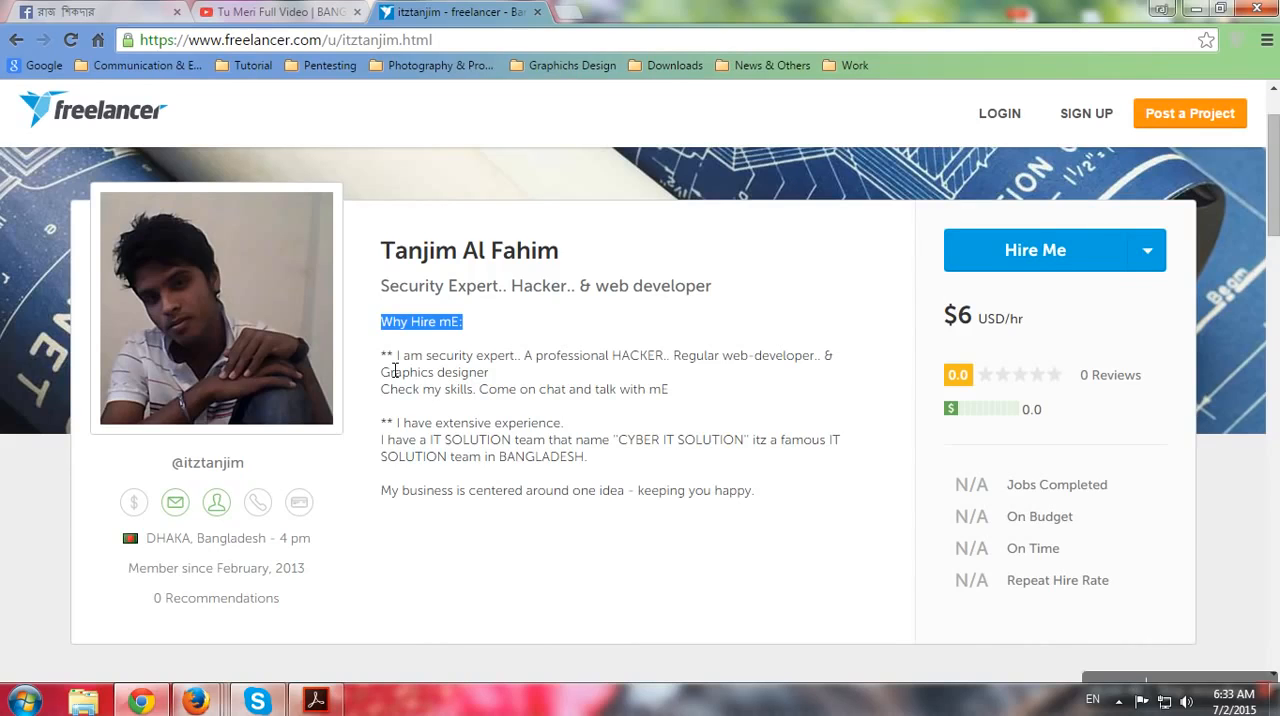
{"action": "mouse_move", "coordinate": [378, 363]}
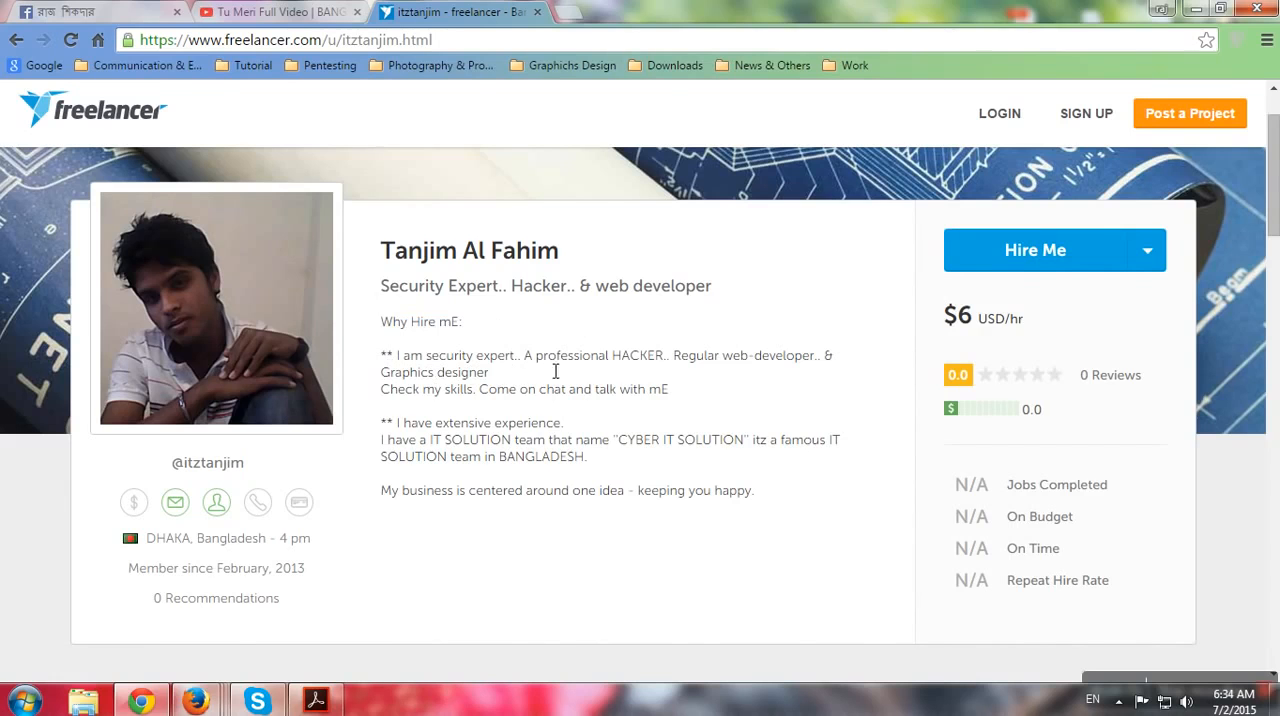
{"action": "left_click_drag", "start_coordinate": [688, 355], "coordinate": [813, 355]}
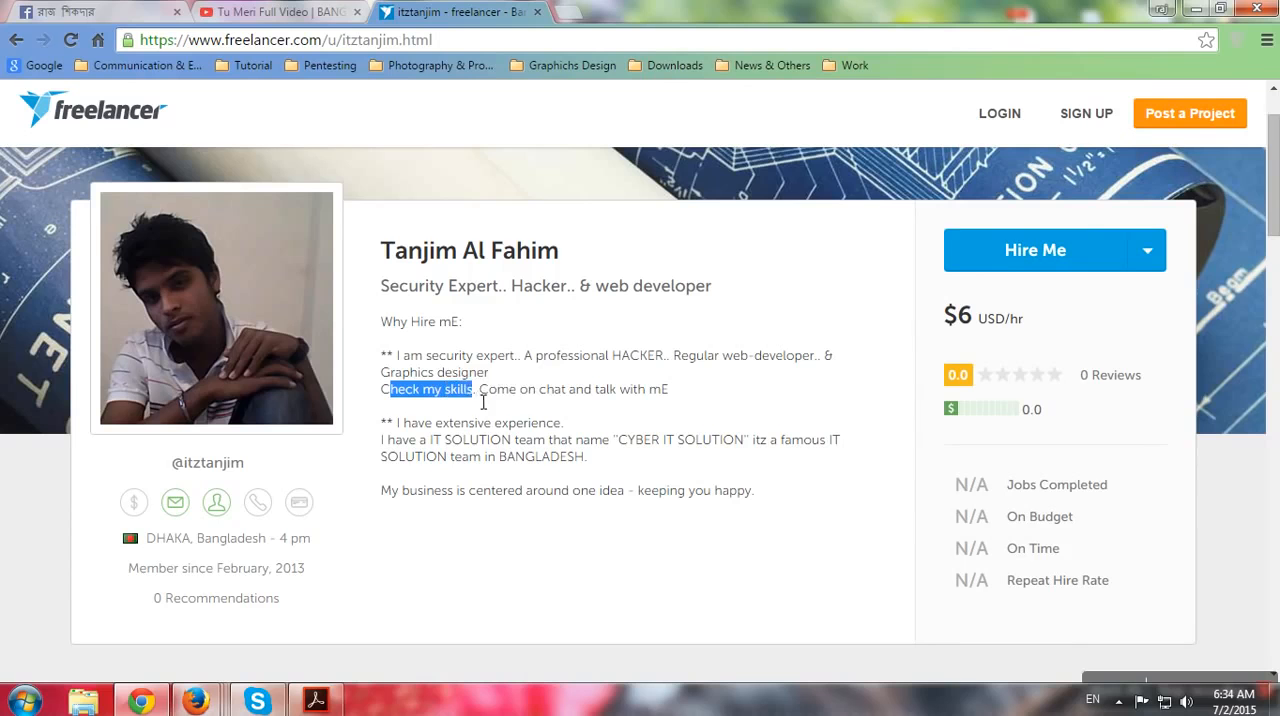
- Highlight the introduction through the team name, BANGLADESH line and business-idea sentence
{"action": "left_click_drag", "start_coordinate": [478, 389], "coordinate": [668, 389]}
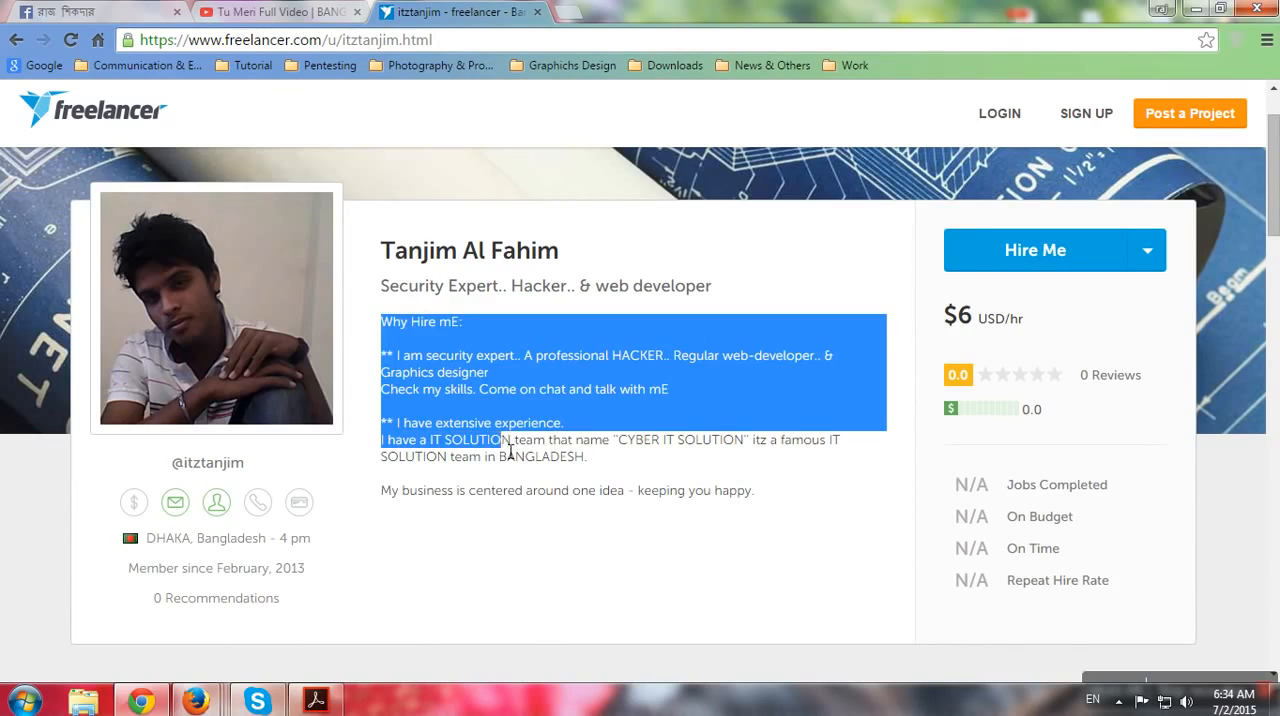
{"action": "left_click_drag", "start_coordinate": [510, 440], "coordinate": [735, 440]}
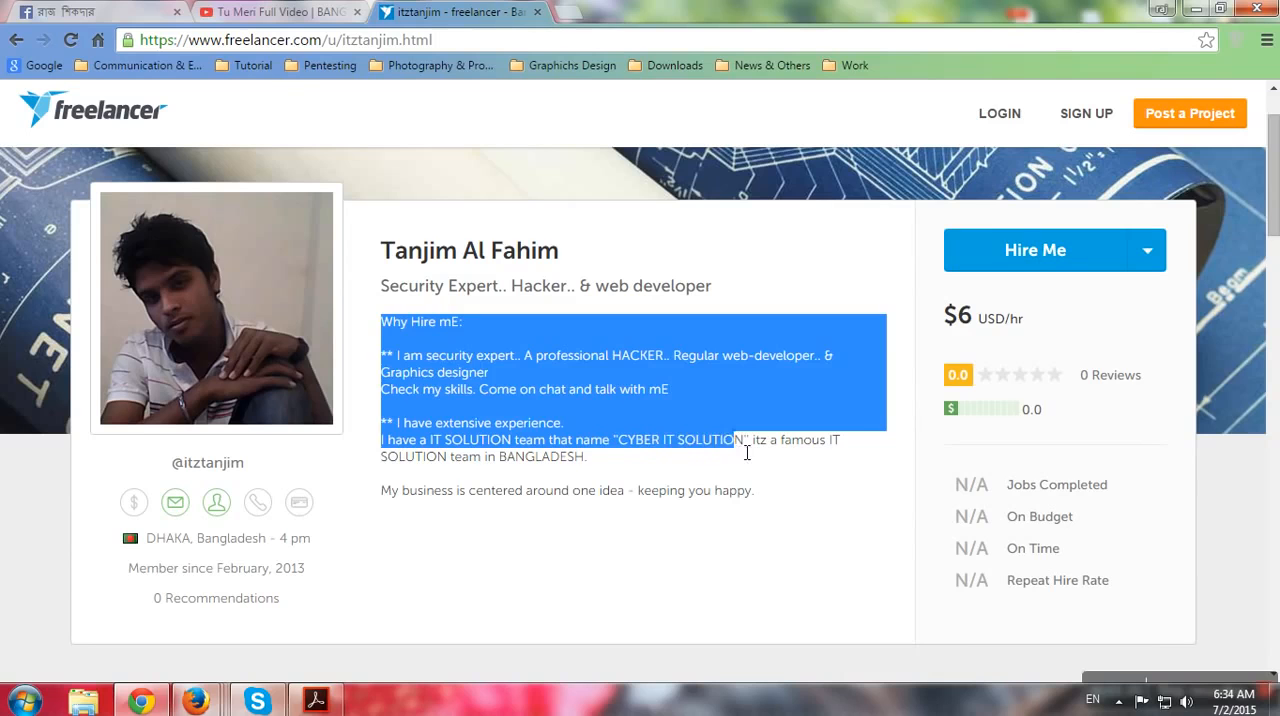
{"action": "left_click", "coordinate": [752, 449]}
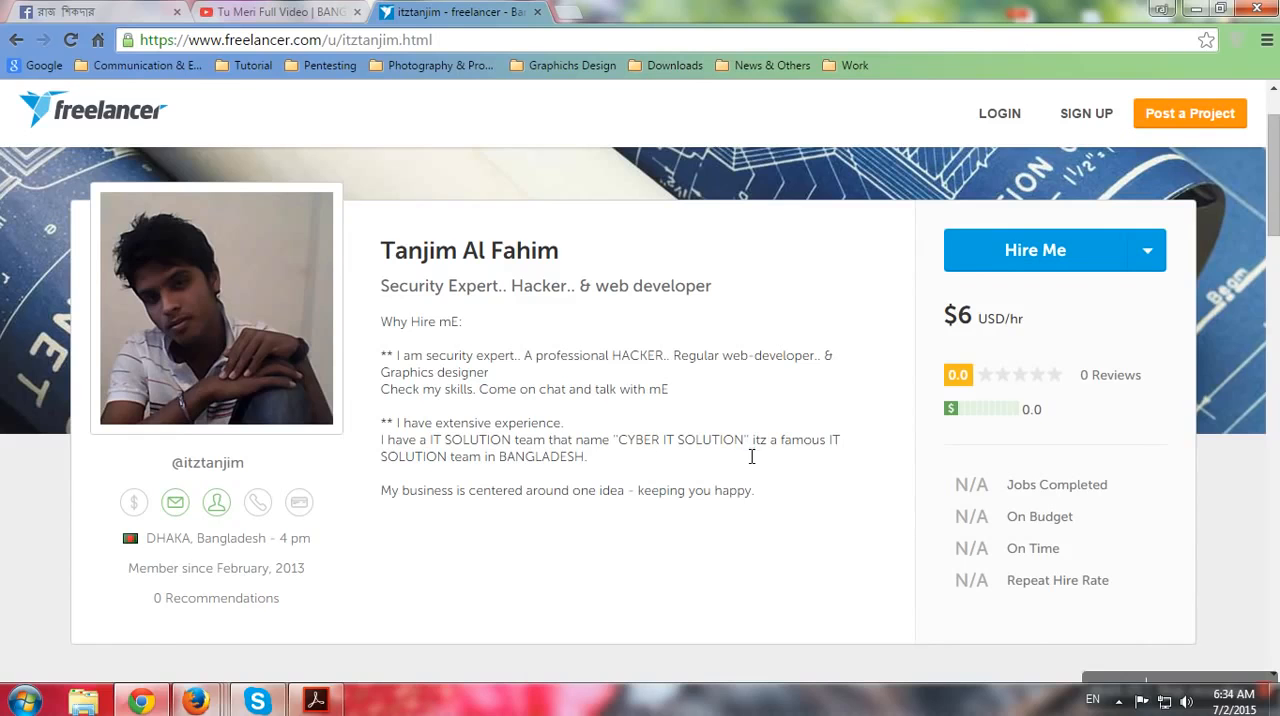
{"action": "mouse_move", "coordinate": [762, 456]}
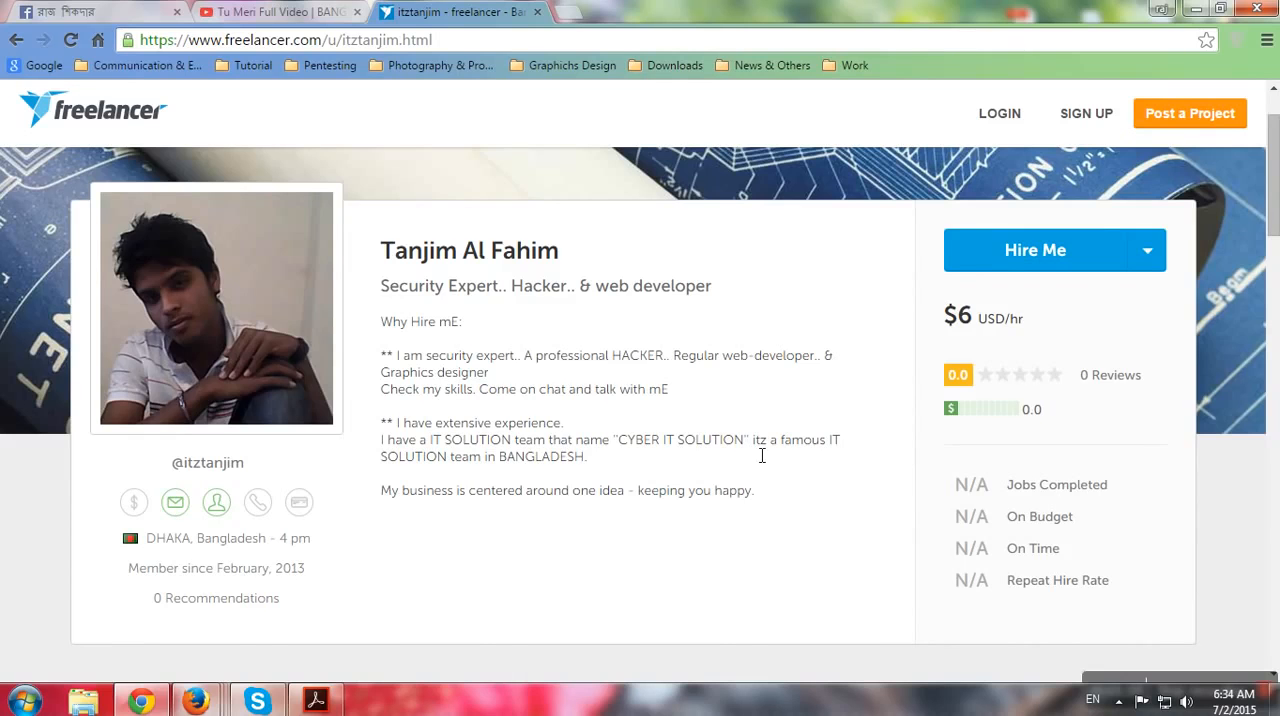
{"action": "left_click_drag", "start_coordinate": [753, 439], "coordinate": [843, 439]}
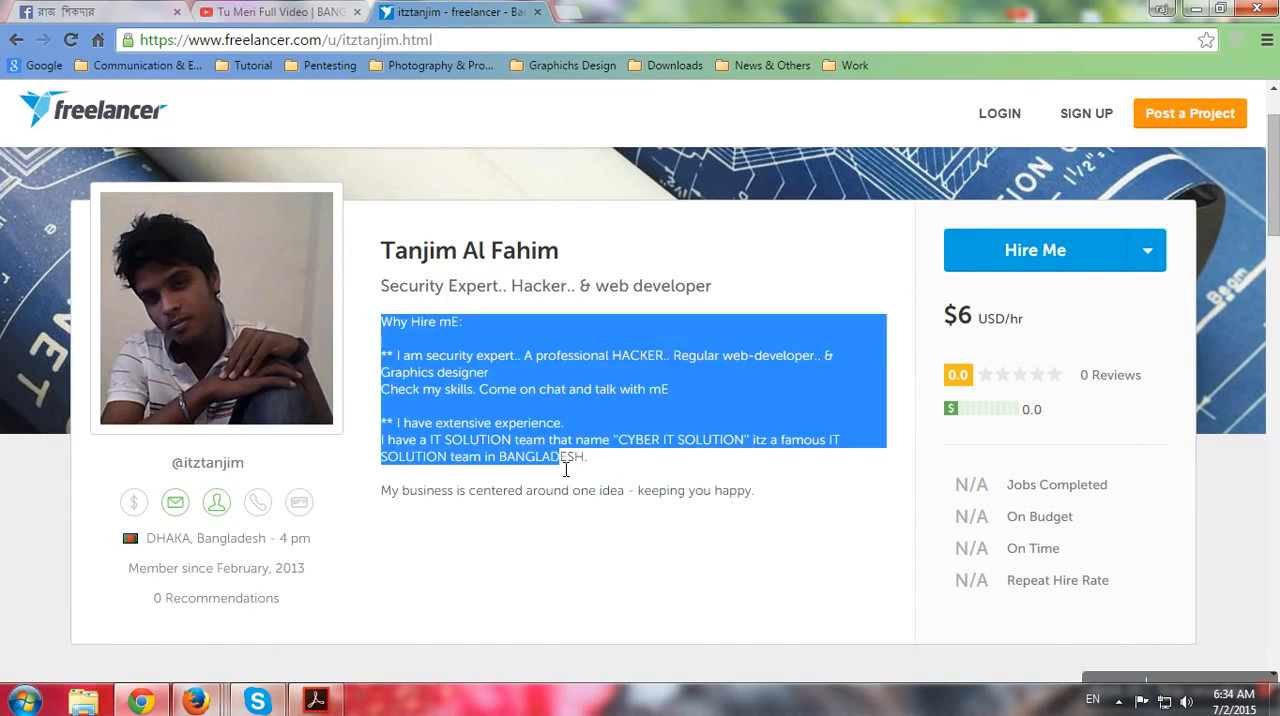
{"action": "left_click", "coordinate": [590, 465]}
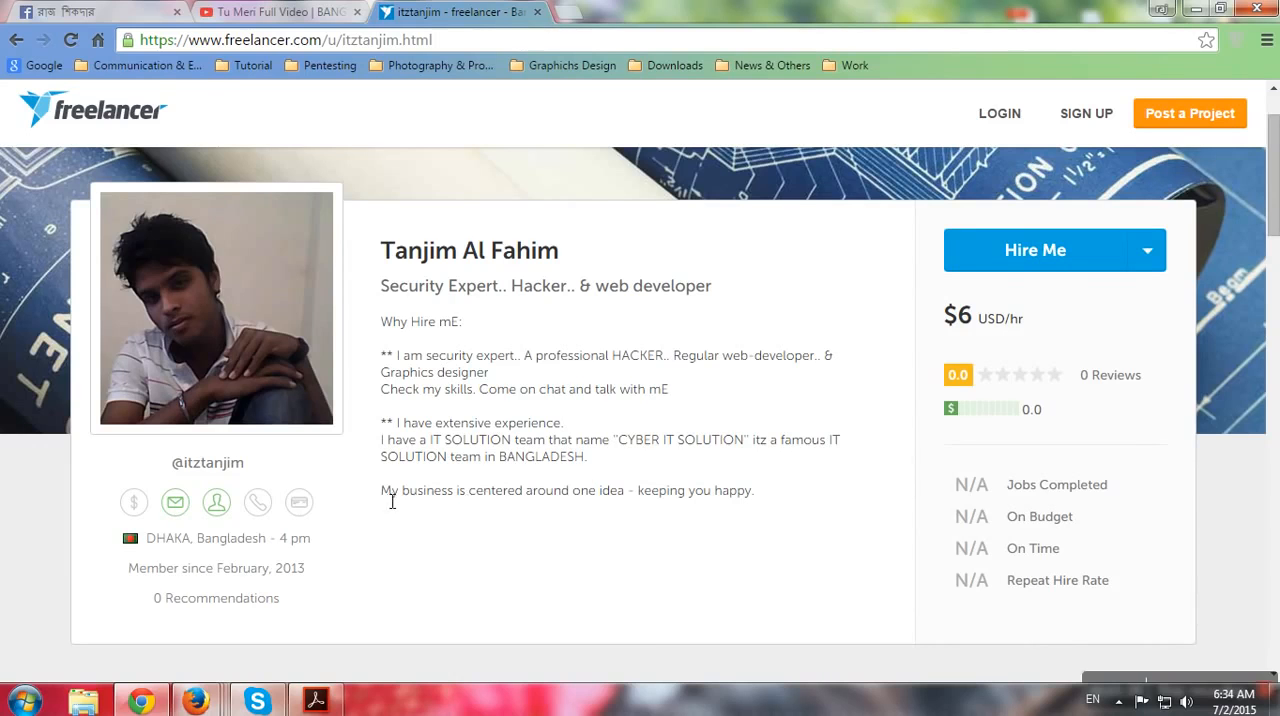
{"action": "left_click_drag", "start_coordinate": [380, 490], "coordinate": [618, 490]}
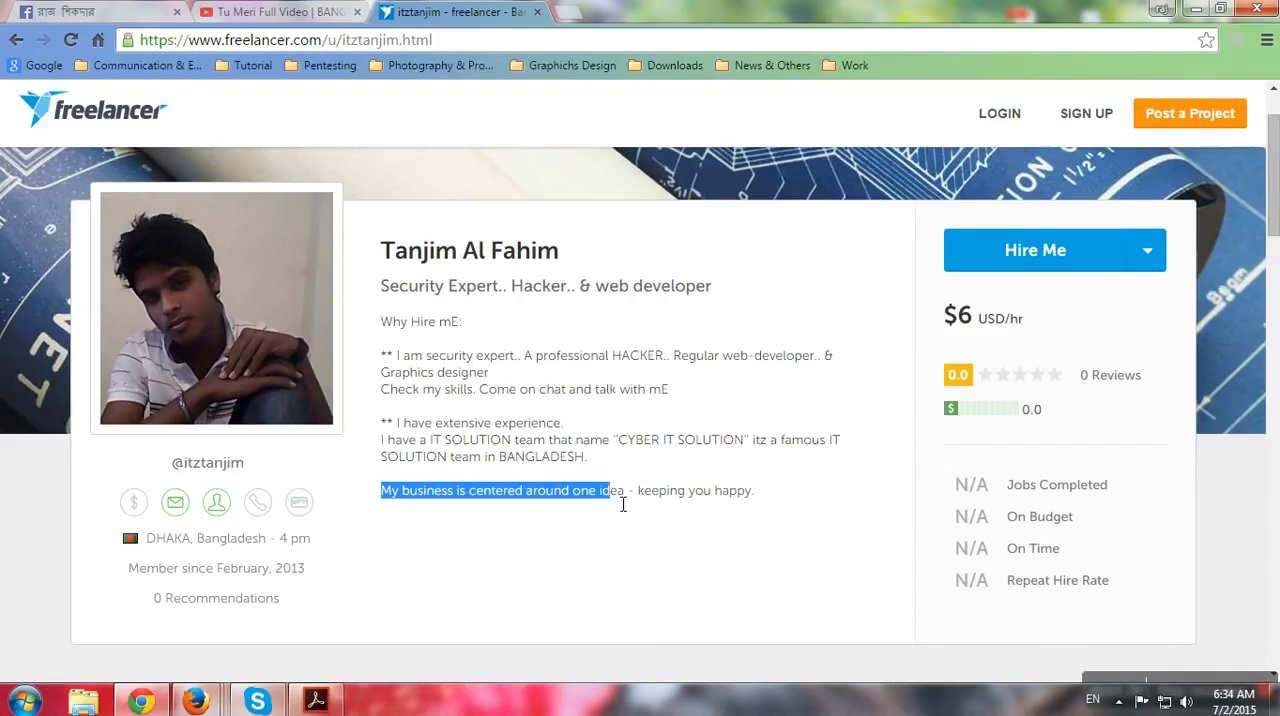
- Scroll down the profile and highlight the 'No reviews' note
{"action": "scroll", "scroll_direction": "down", "scroll_amount": 3}
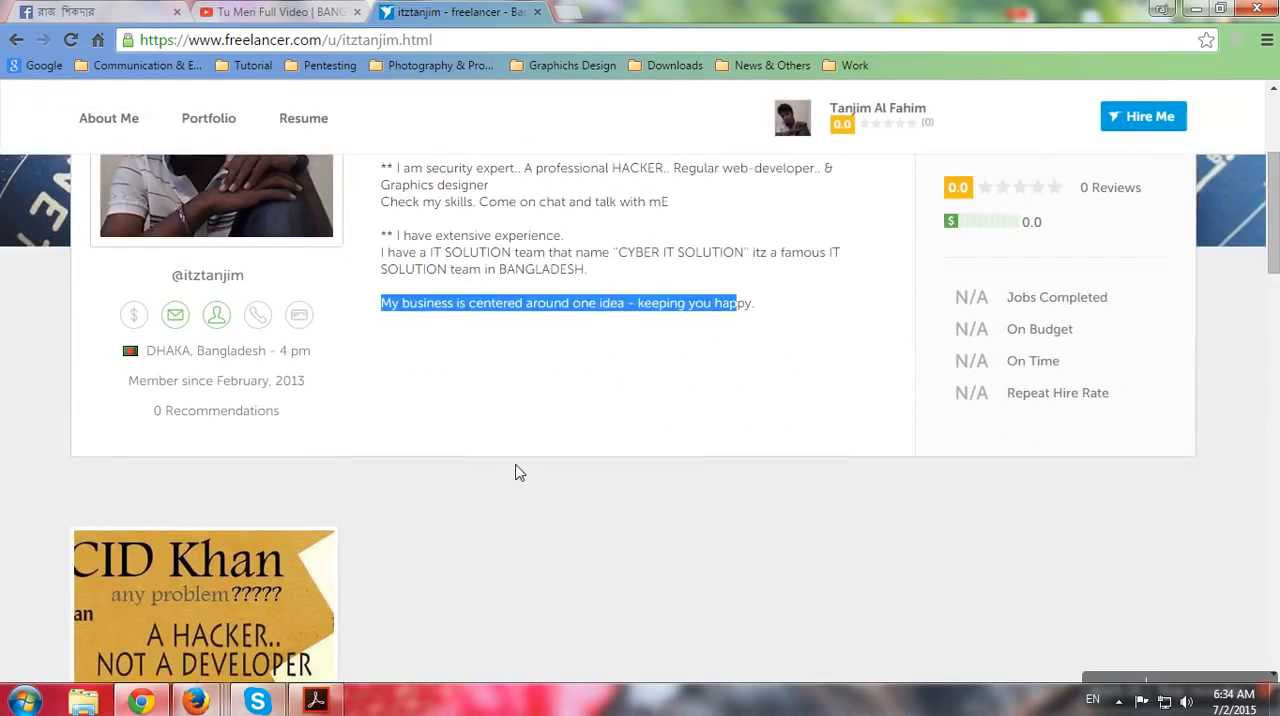
{"action": "scroll", "scroll_direction": "down", "scroll_amount": 3}
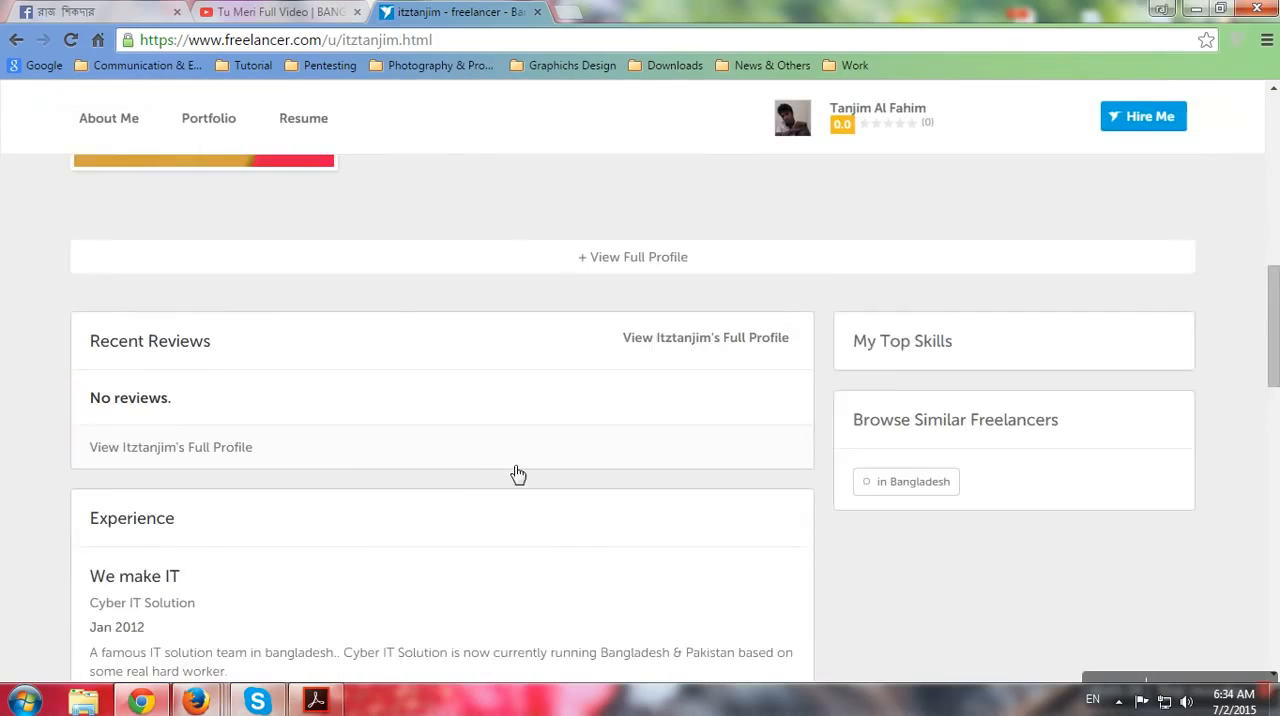
{"action": "scroll", "scroll_direction": "down", "scroll_amount": 3}
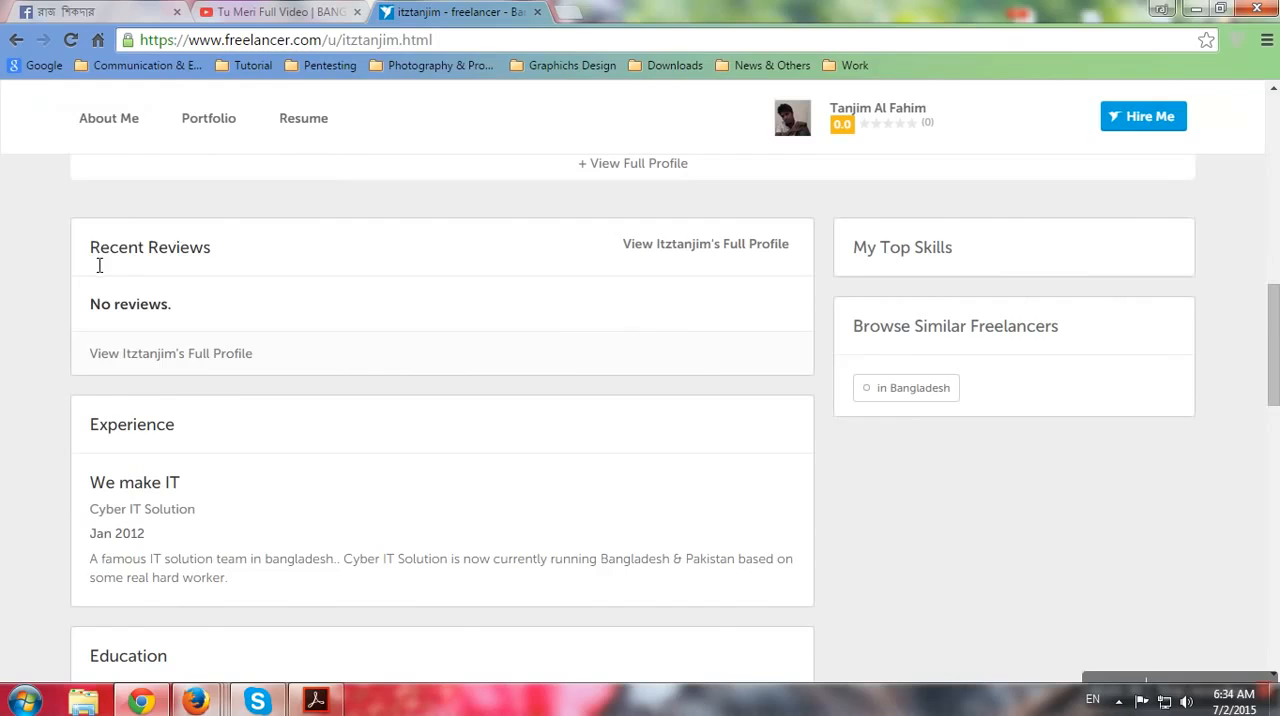
{"action": "double_click", "coordinate": [143, 304]}
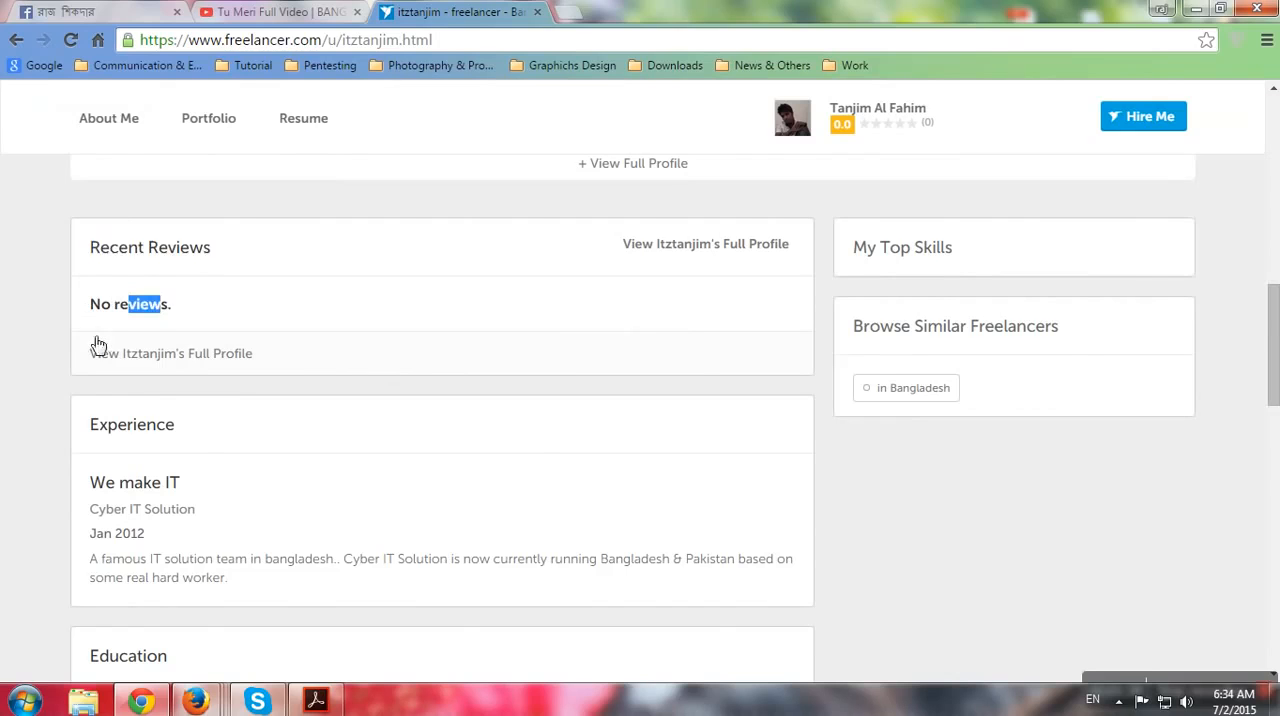
- Highlight the Experience heading and its full description
{"action": "scroll", "scroll_direction": "down", "scroll_amount": 3}
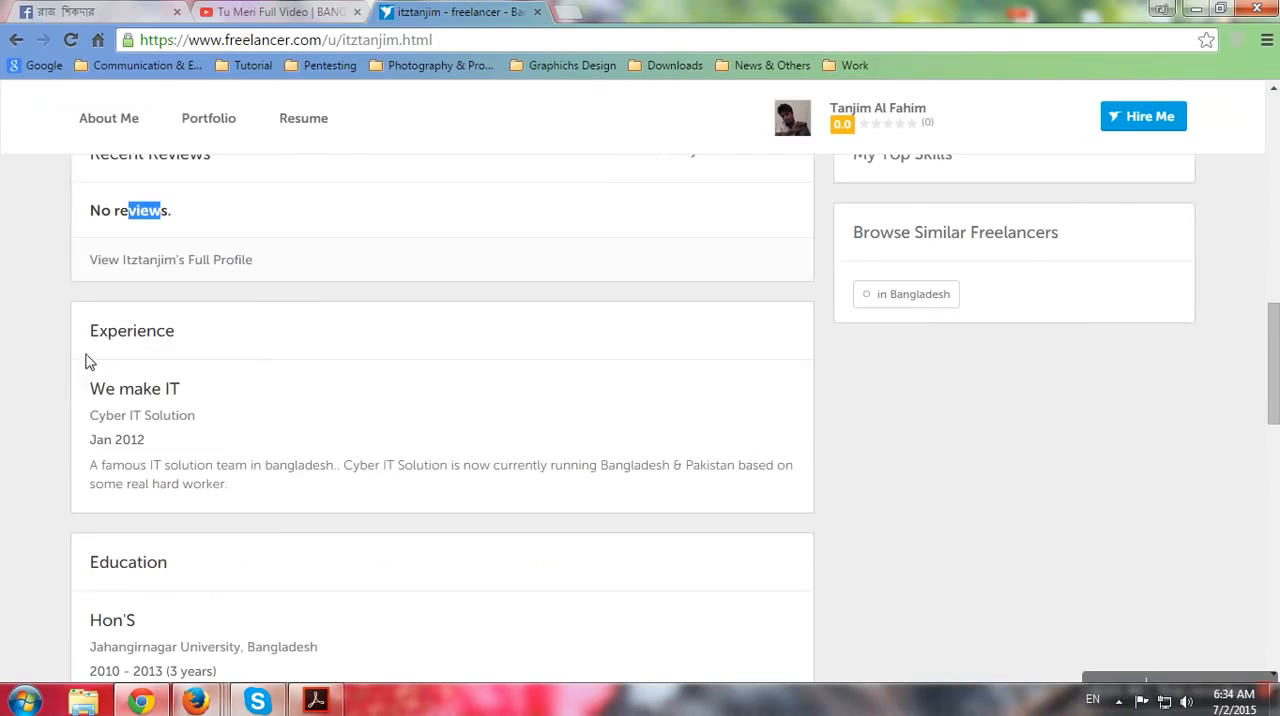
{"action": "double_click", "coordinate": [104, 330]}
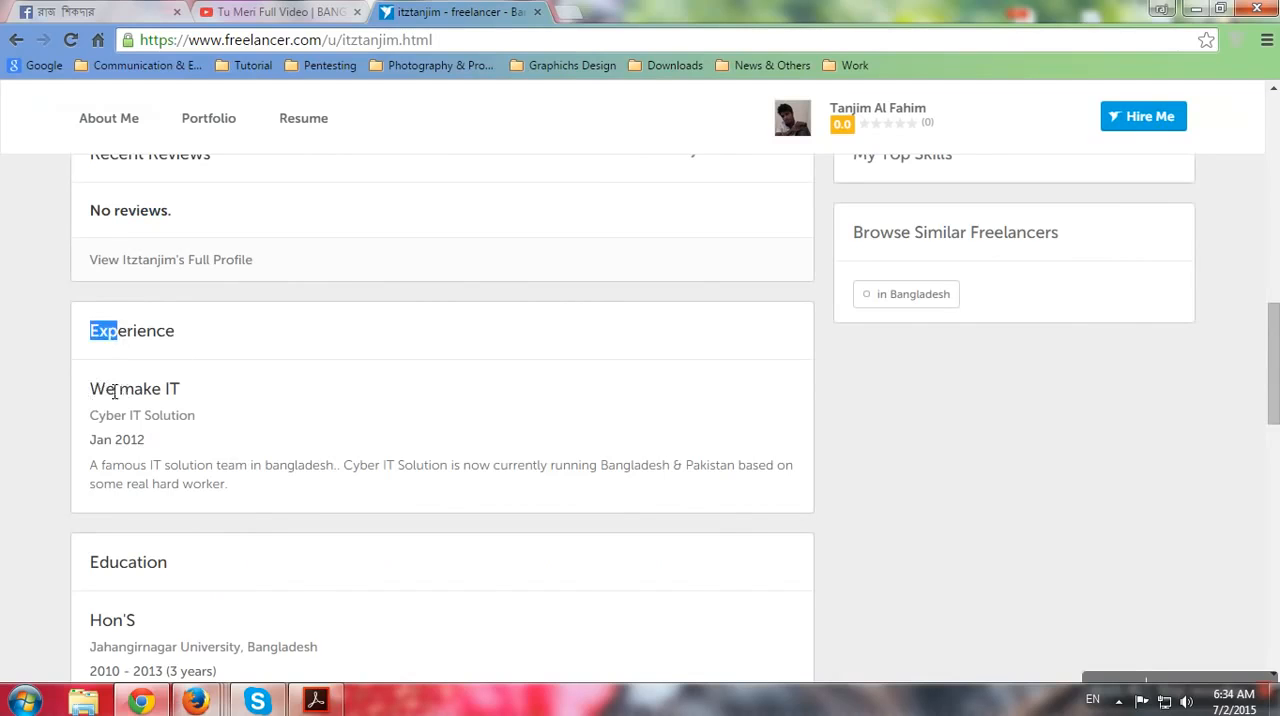
{"action": "double_click", "coordinate": [135, 388]}
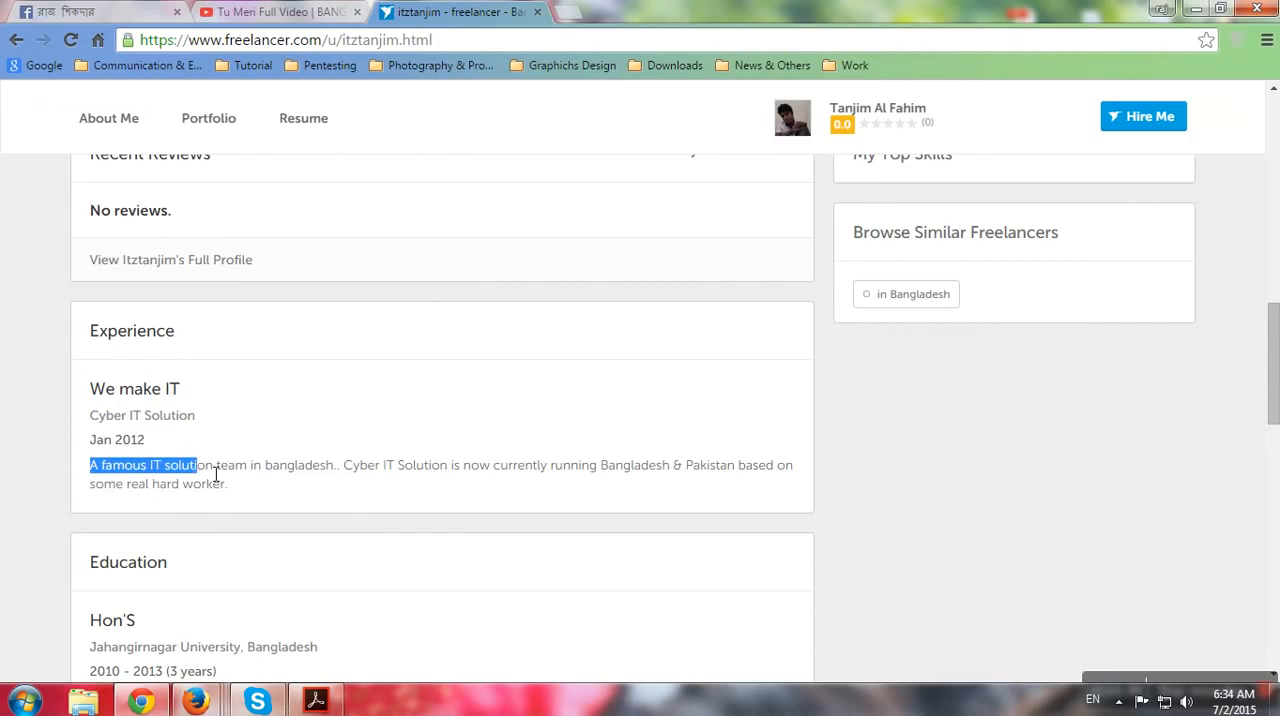
{"action": "left_click_drag", "start_coordinate": [197, 465], "coordinate": [405, 465]}
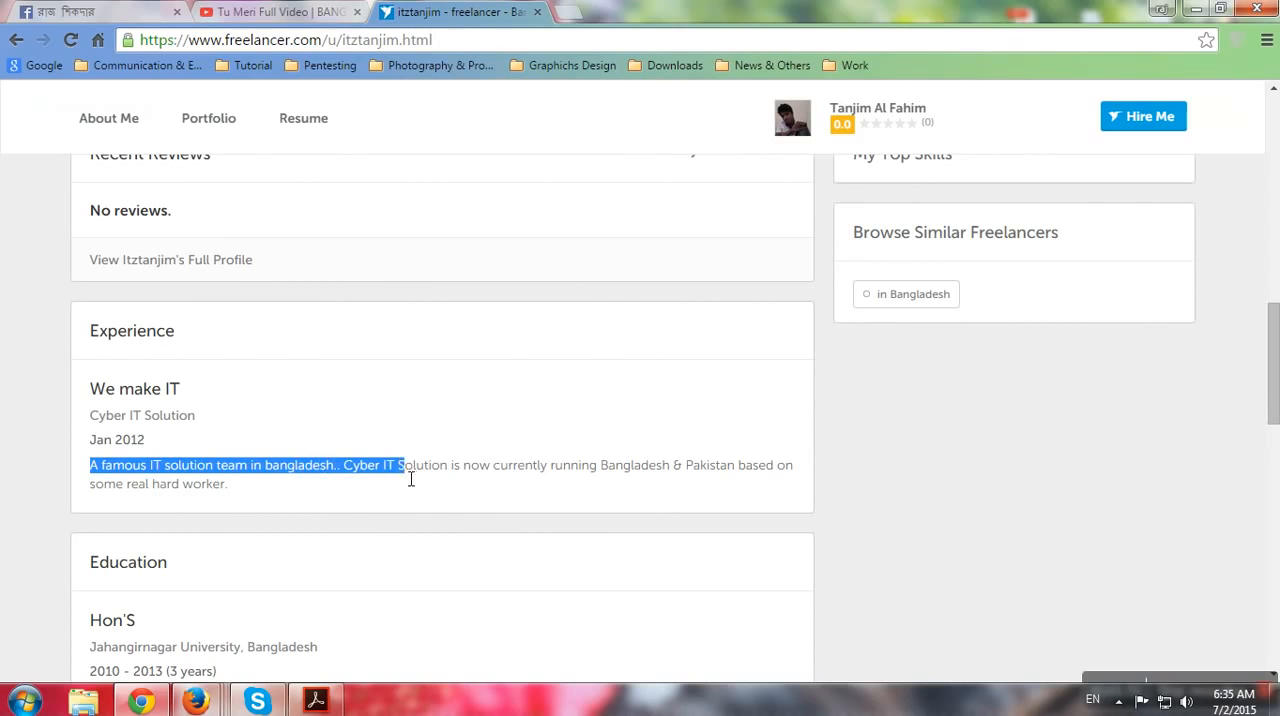
{"action": "left_click_drag", "start_coordinate": [398, 465], "coordinate": [707, 465]}
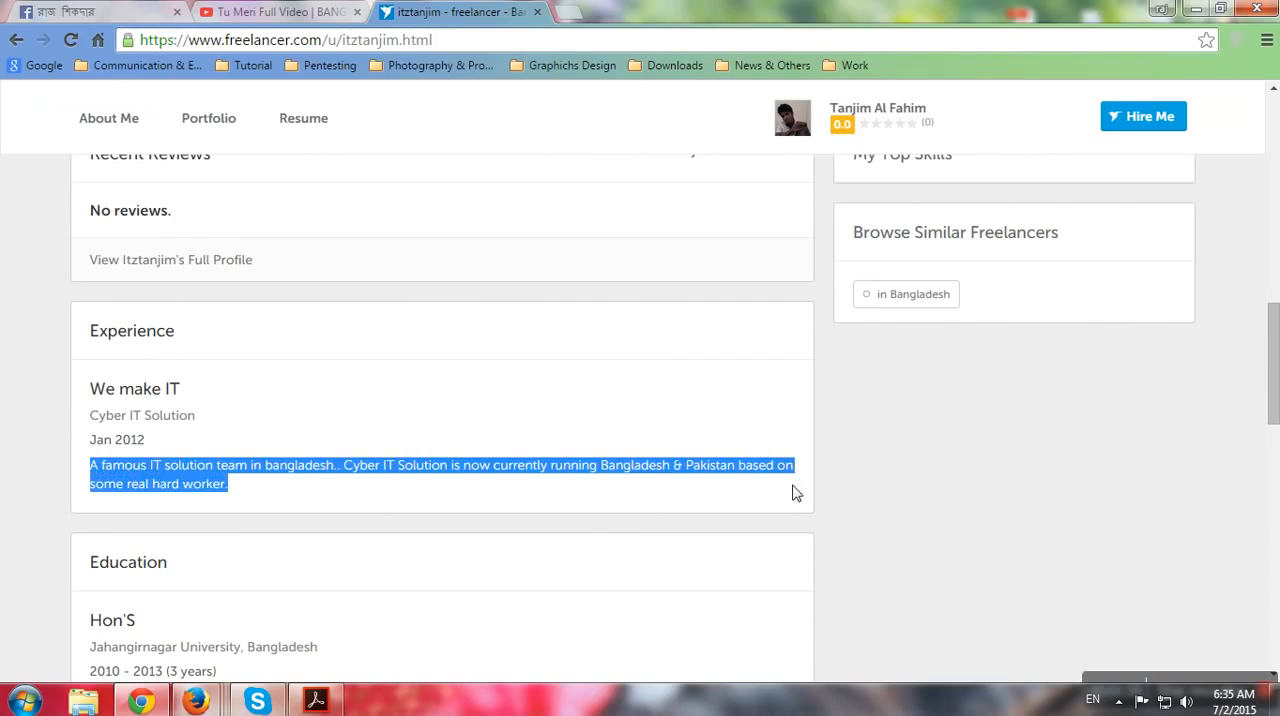
{"action": "left_click", "coordinate": [750, 489]}
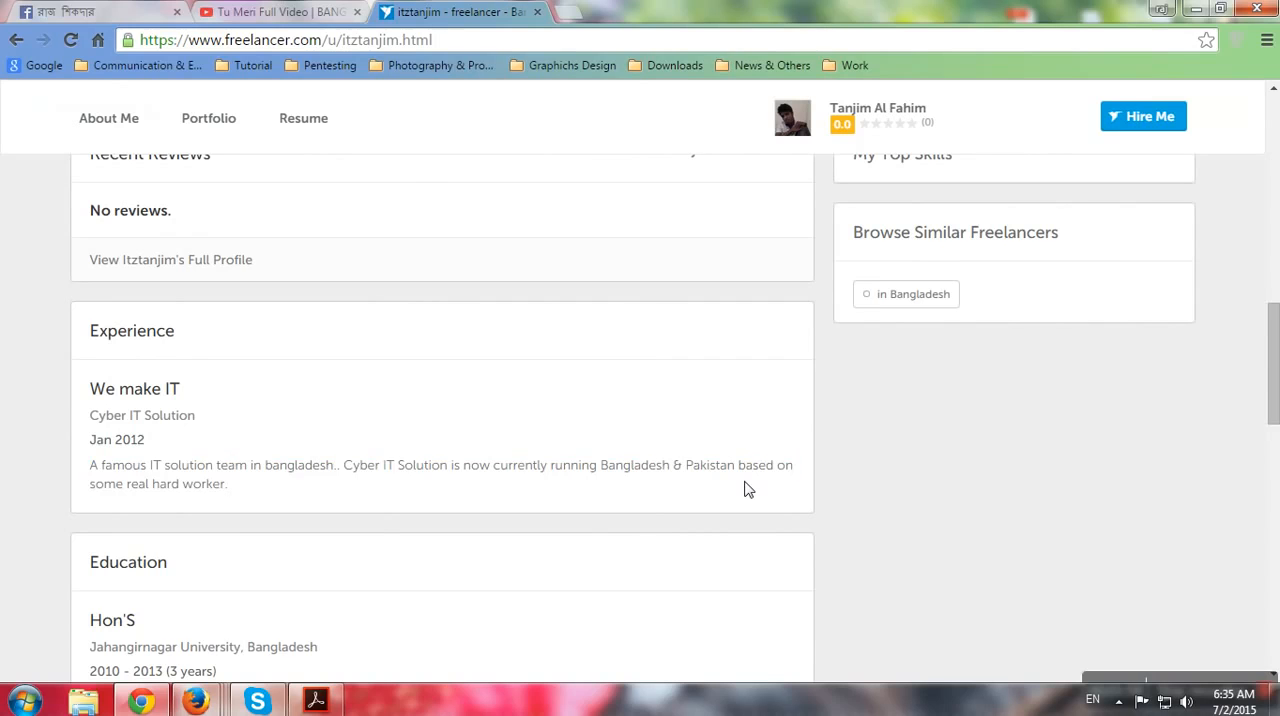
{"action": "mouse_move", "coordinate": [541, 475]}
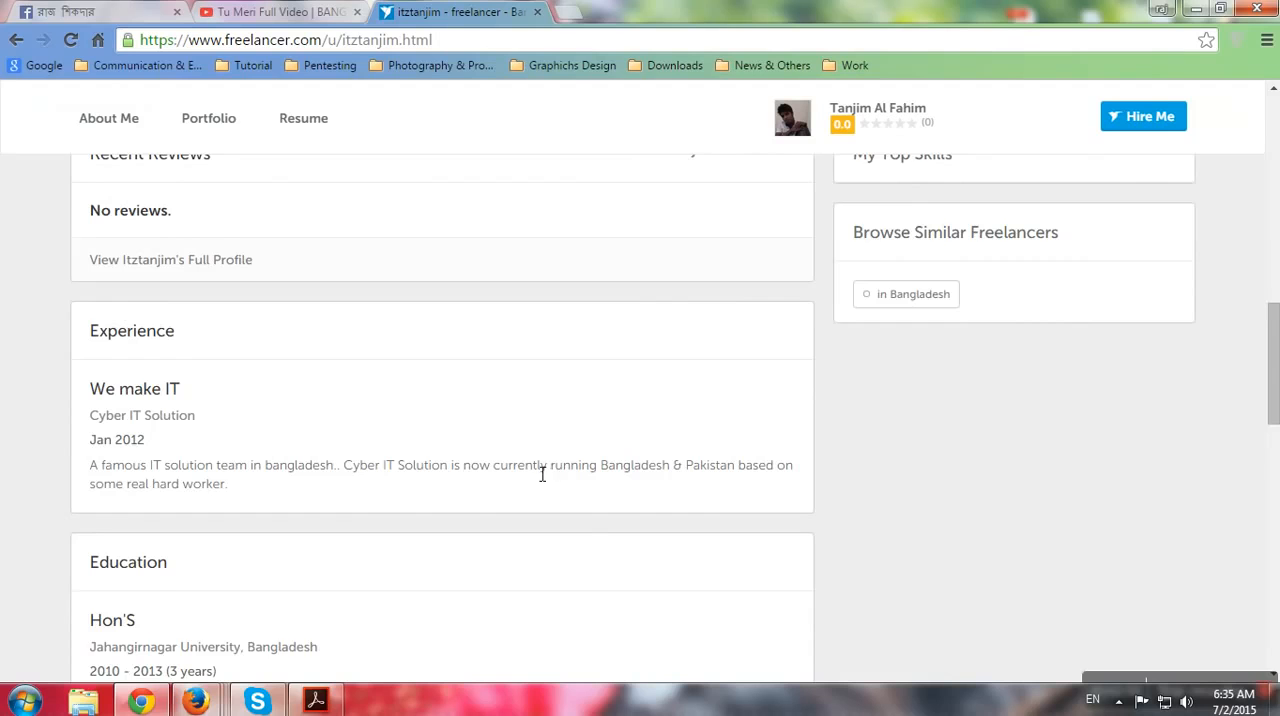
- Scroll to Education and highlight 'Jahangirnagar University, Bangladesh', continuing toward Certifications
{"action": "scroll", "scroll_direction": "down", "scroll_amount": 3}
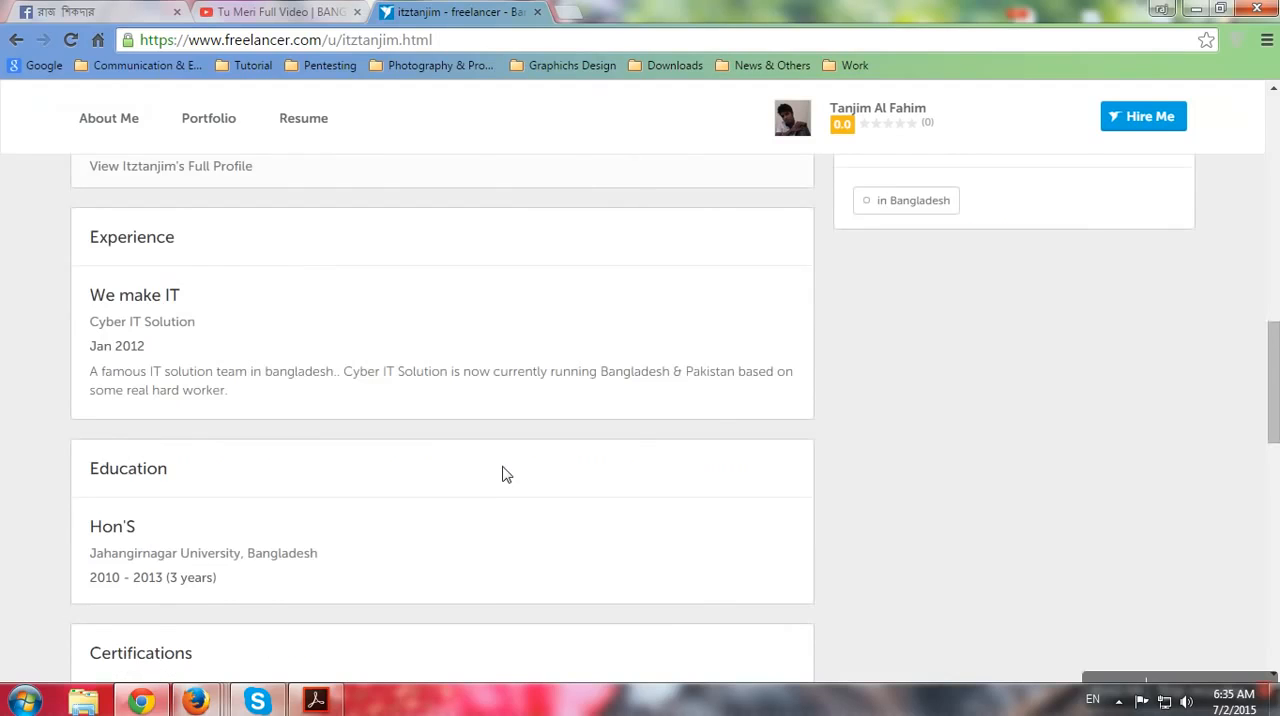
{"action": "scroll", "scroll_direction": "down", "scroll_amount": 3}
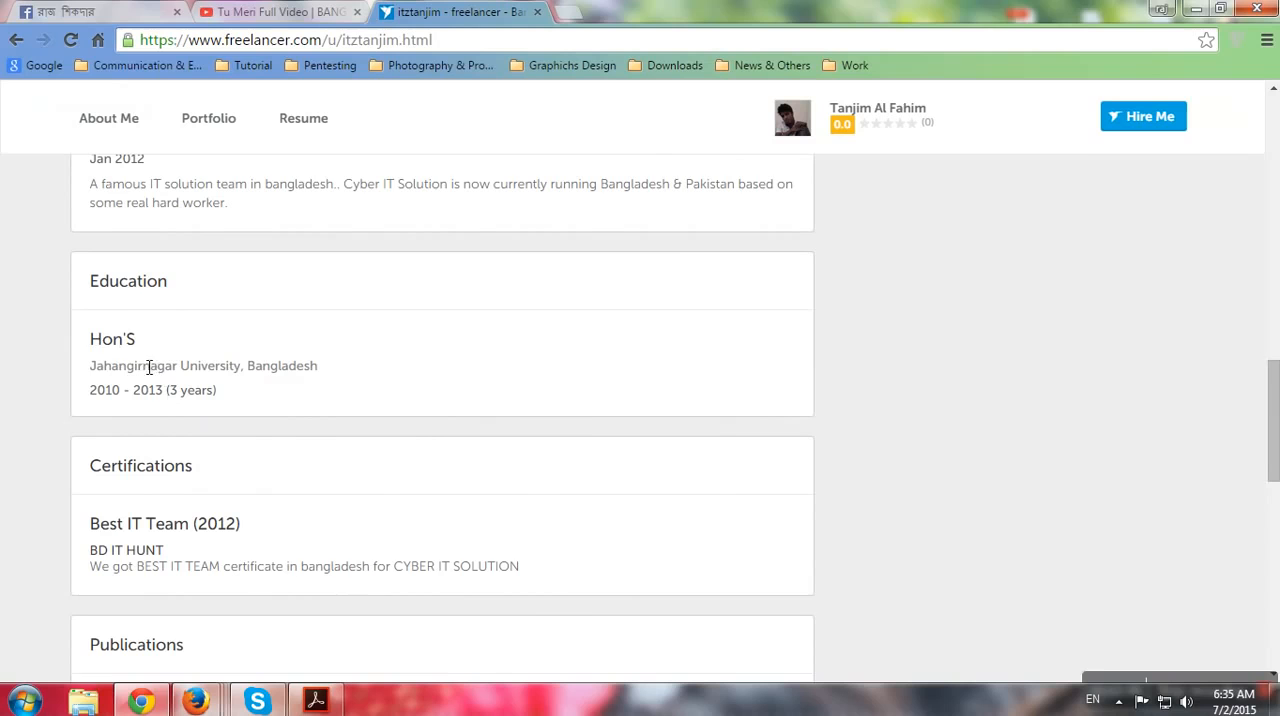
{"action": "left_click_drag", "start_coordinate": [89, 365], "coordinate": [300, 365]}
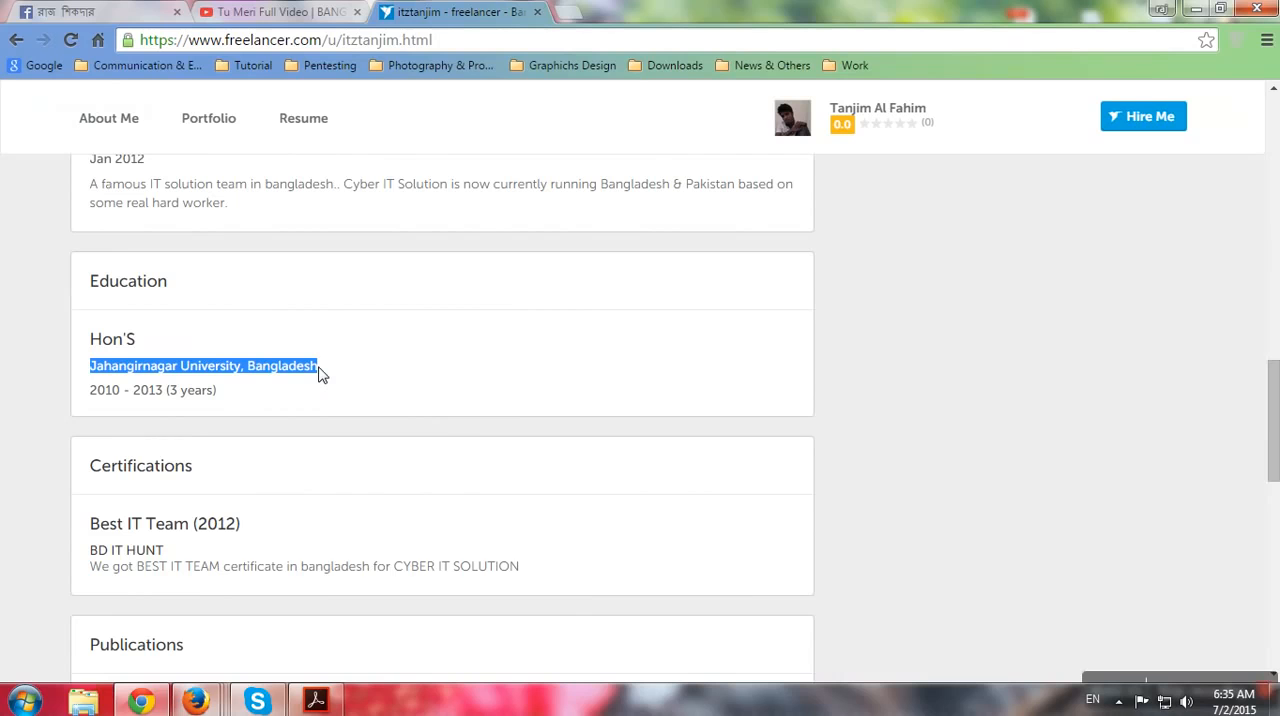
{"action": "scroll", "scroll_direction": "down", "scroll_amount": 3}
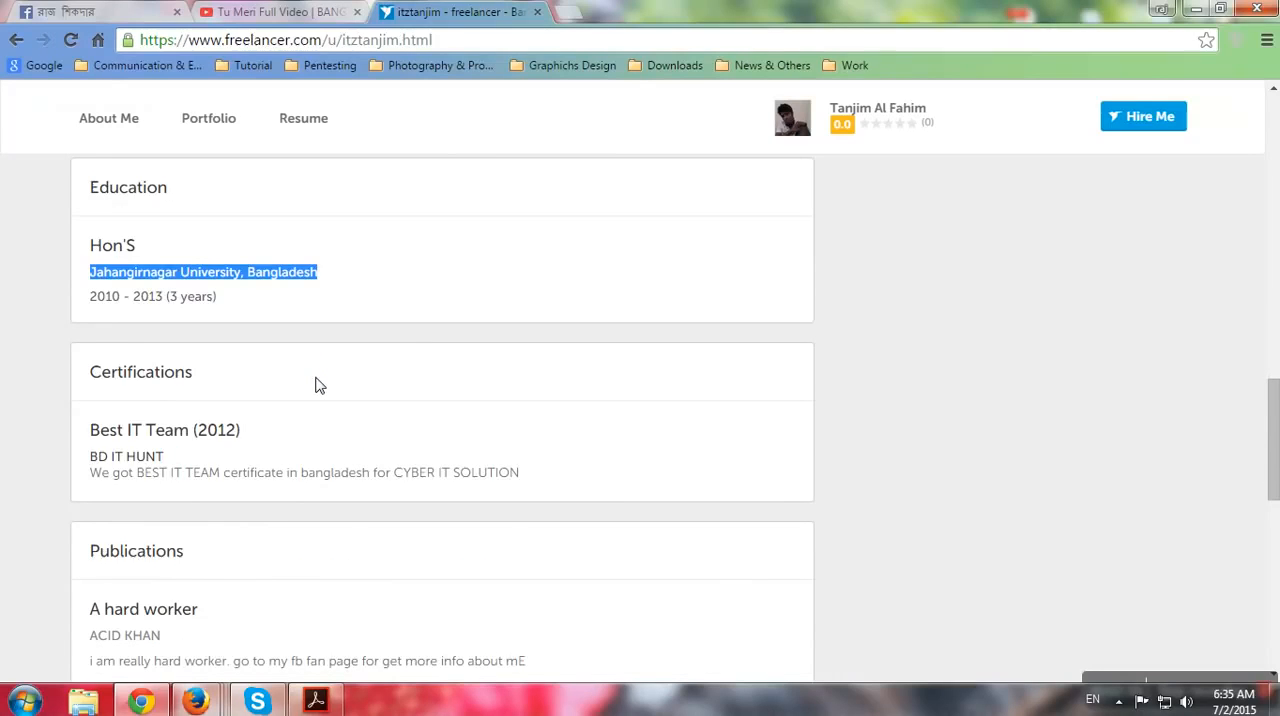
{"action": "mouse_move", "coordinate": [287, 387]}
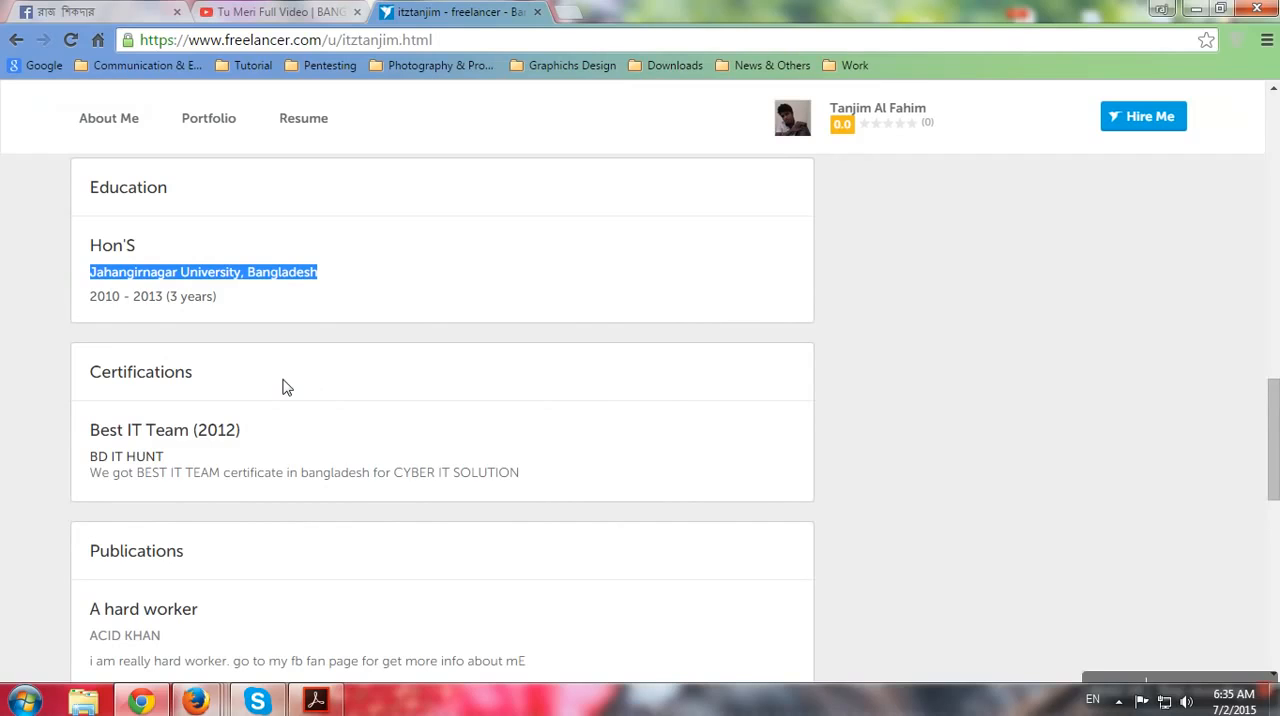
{"action": "mouse_move", "coordinate": [105, 443]}
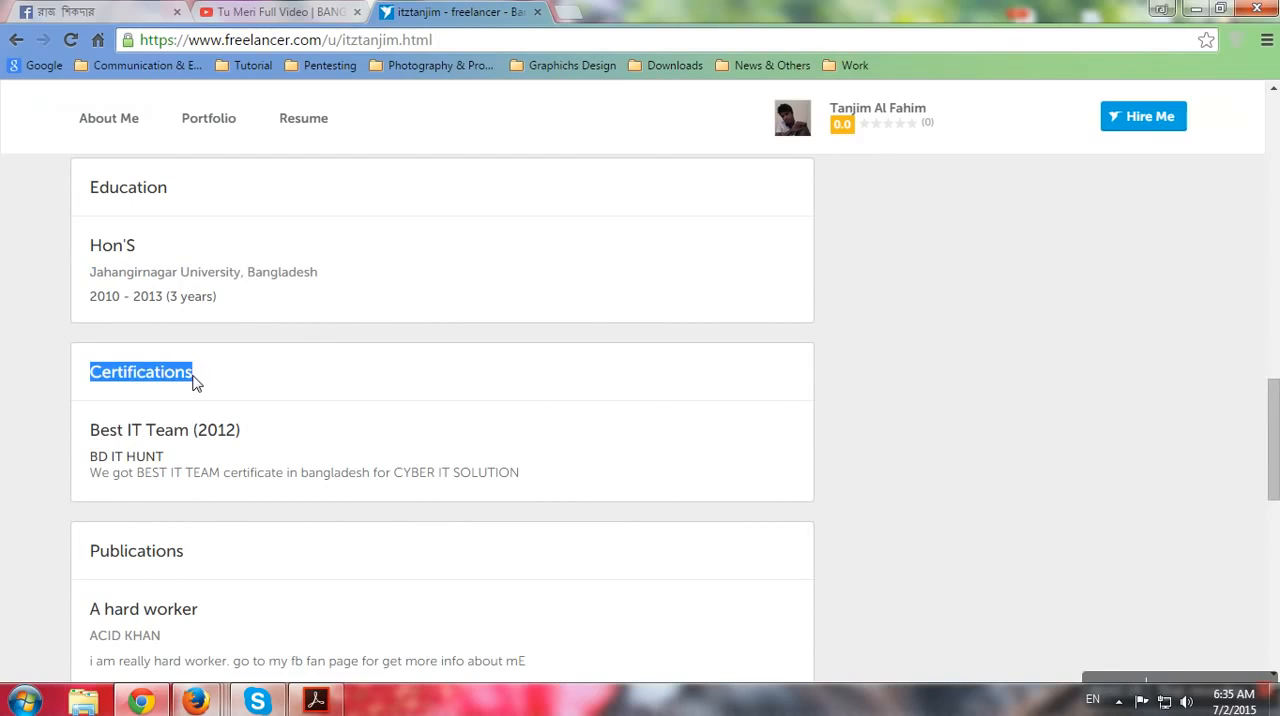
{"action": "mouse_move", "coordinate": [178, 392]}
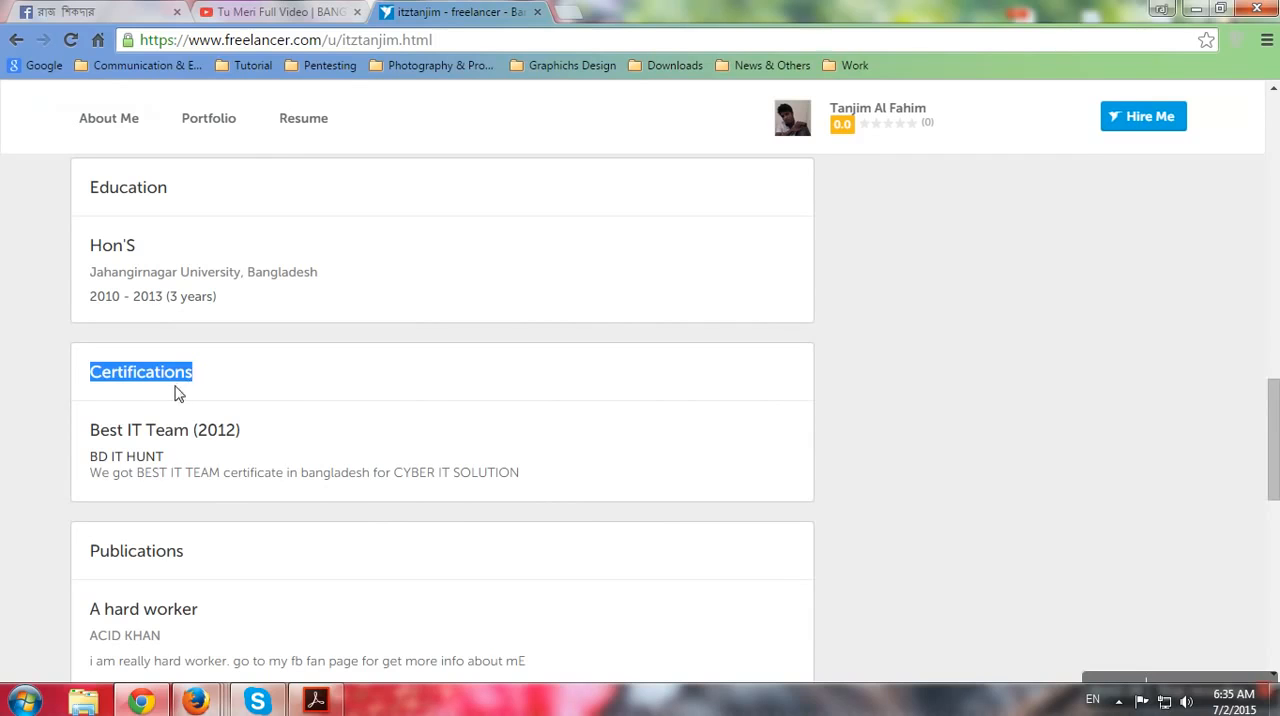
{"action": "mouse_move", "coordinate": [197, 388]}
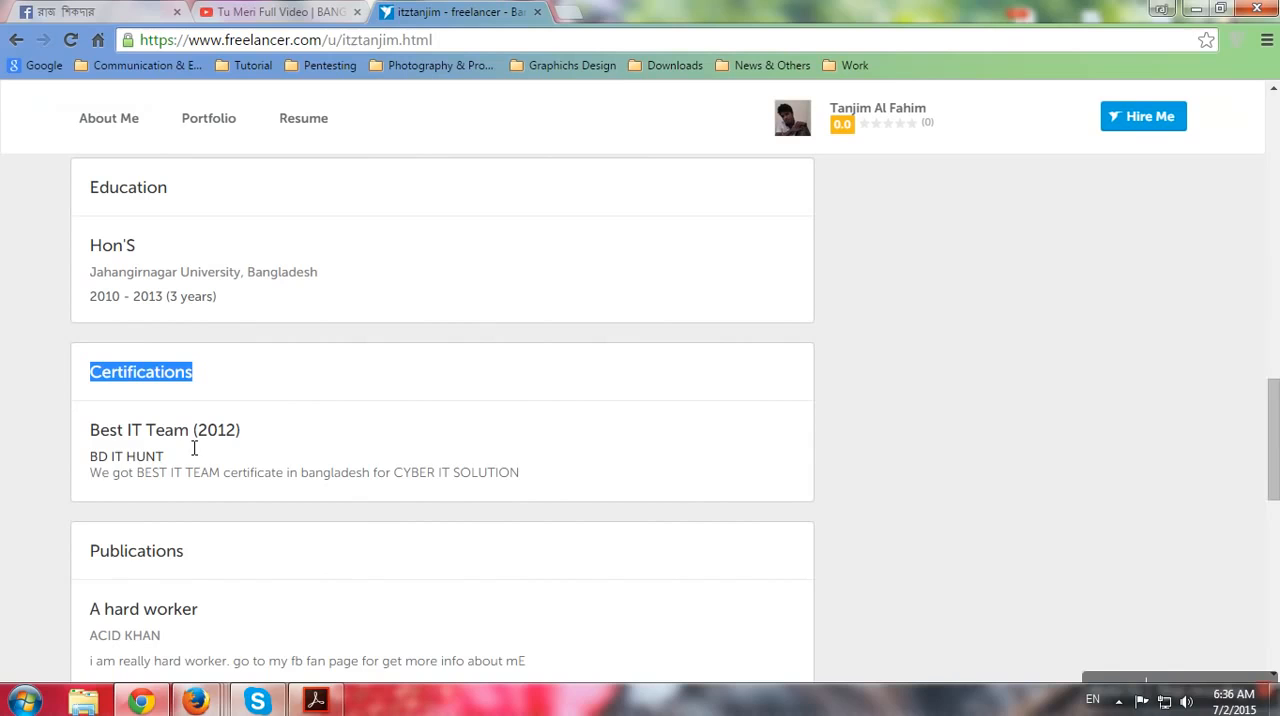
{"action": "mouse_move", "coordinate": [190, 447]}
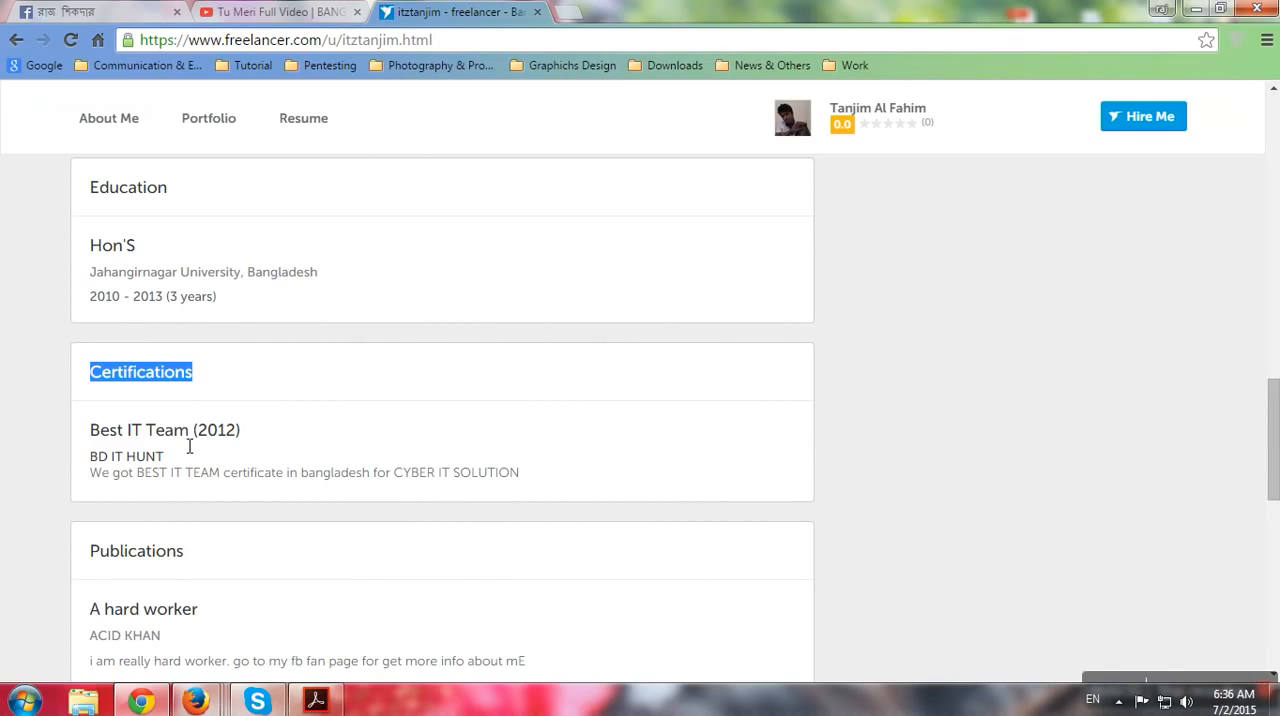
{"action": "double_click", "coordinate": [126, 456]}
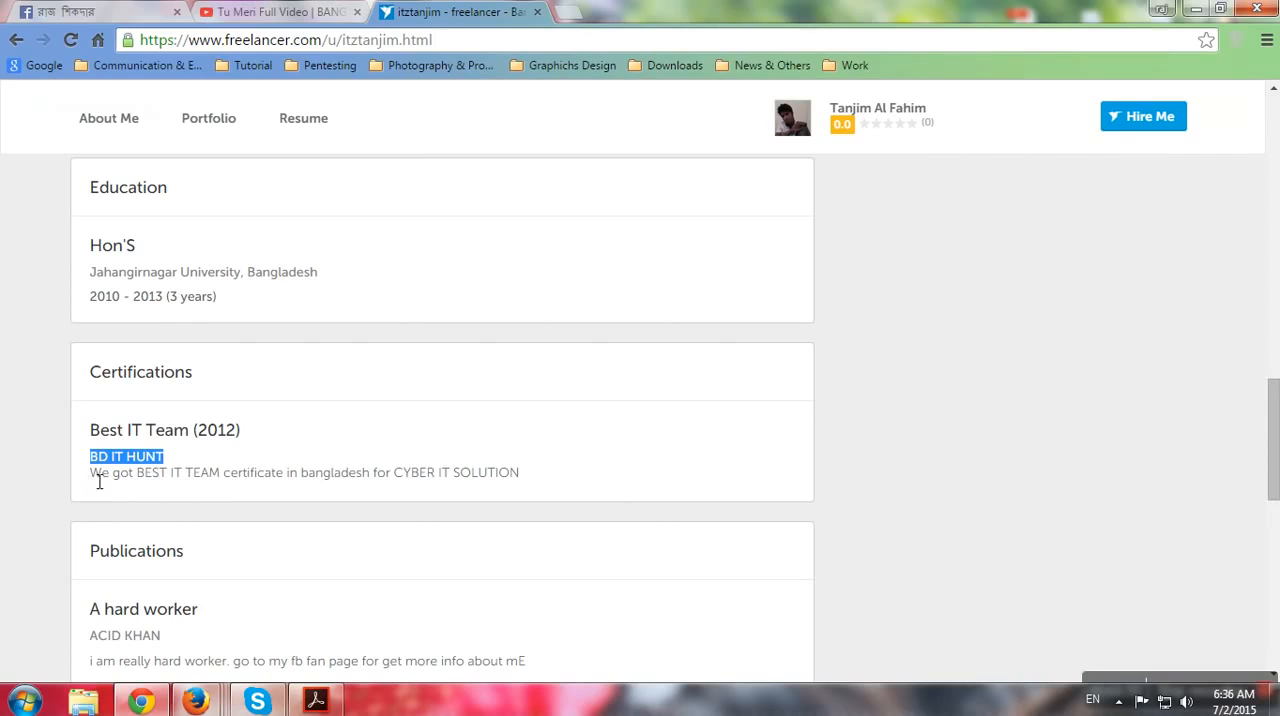
{"action": "left_click_drag", "start_coordinate": [89, 472], "coordinate": [270, 472]}
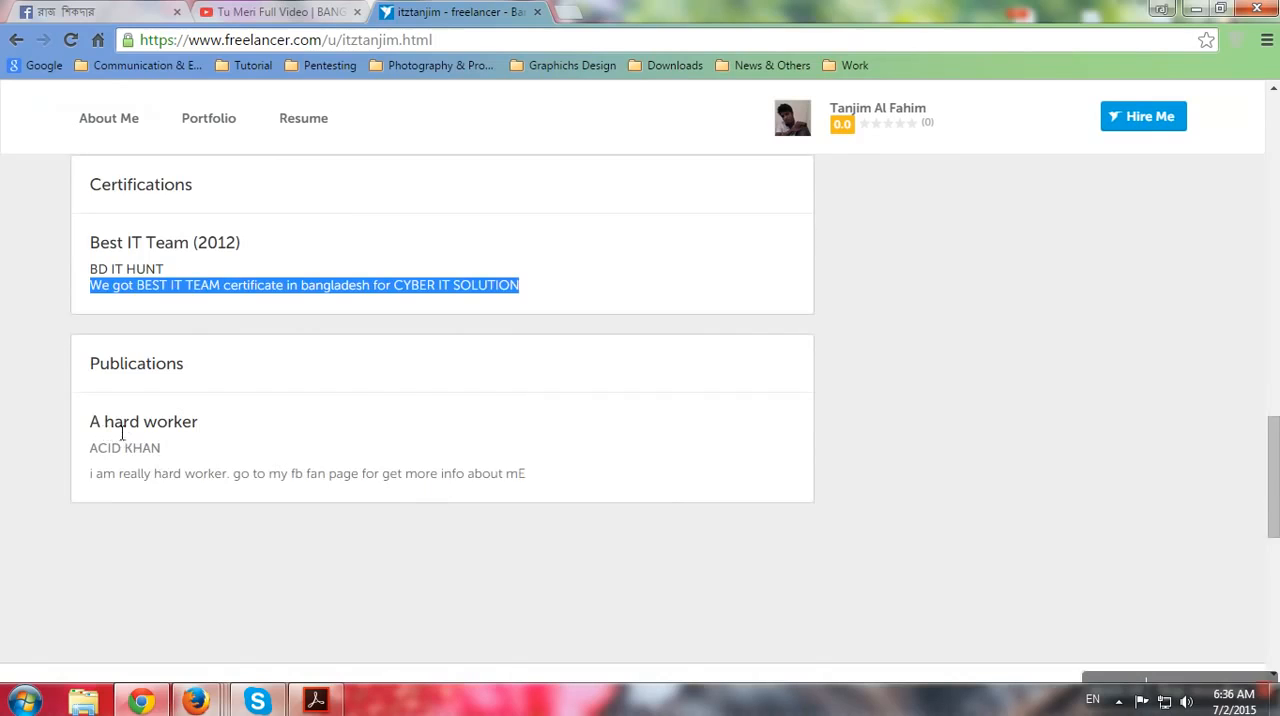
{"action": "mouse_move", "coordinate": [95, 470]}
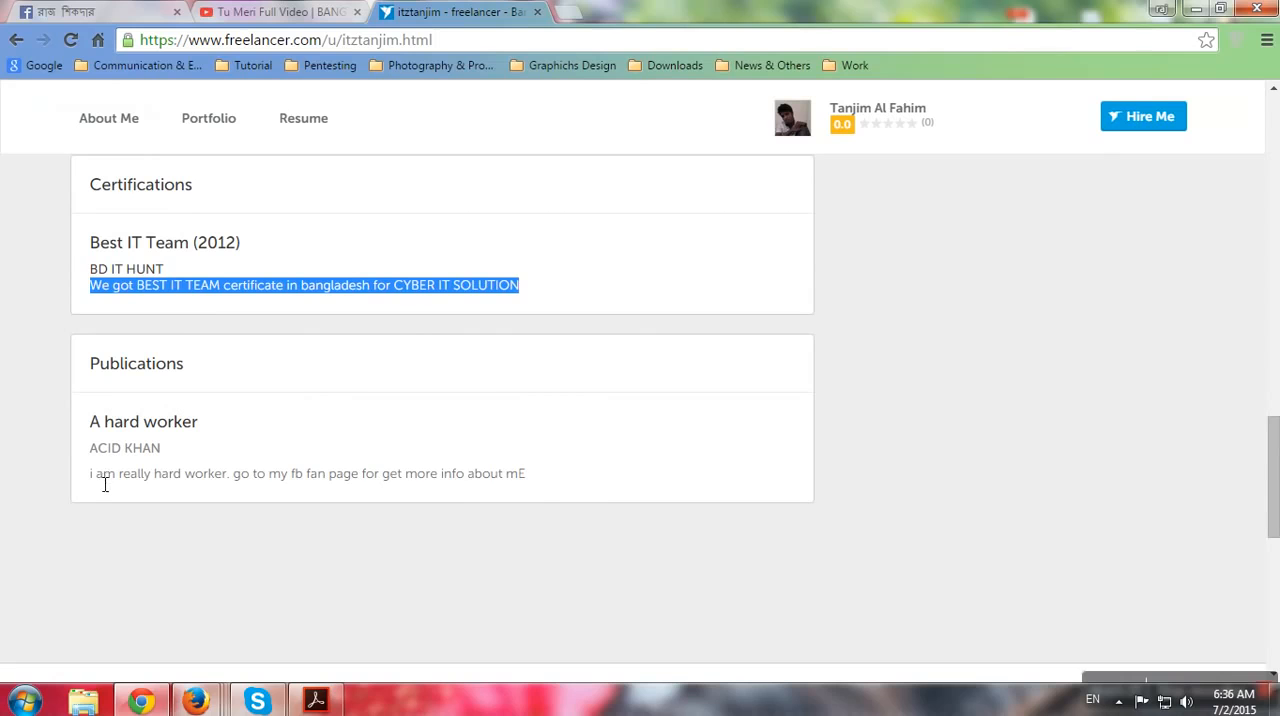
{"action": "mouse_move", "coordinate": [98, 487]}
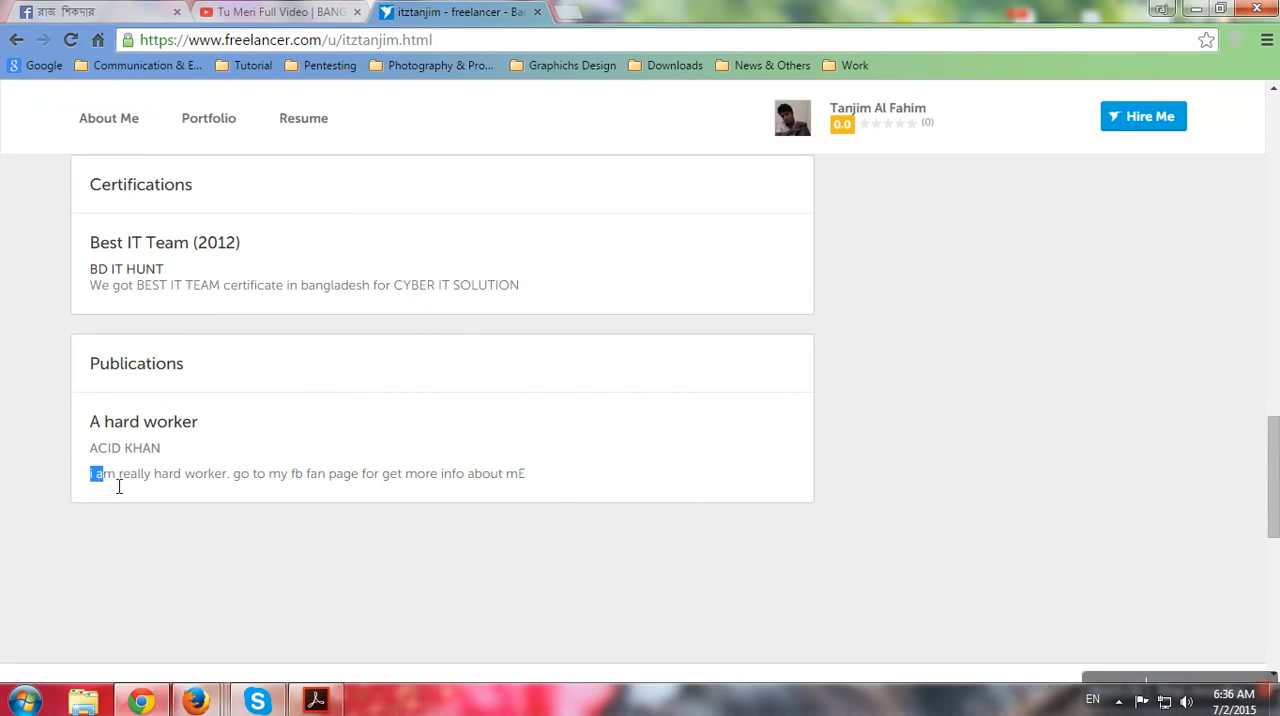
- Highlight the publication description and scroll down to the portfolio image and Recent Reviews
{"action": "left_click_drag", "start_coordinate": [92, 473], "coordinate": [225, 473]}
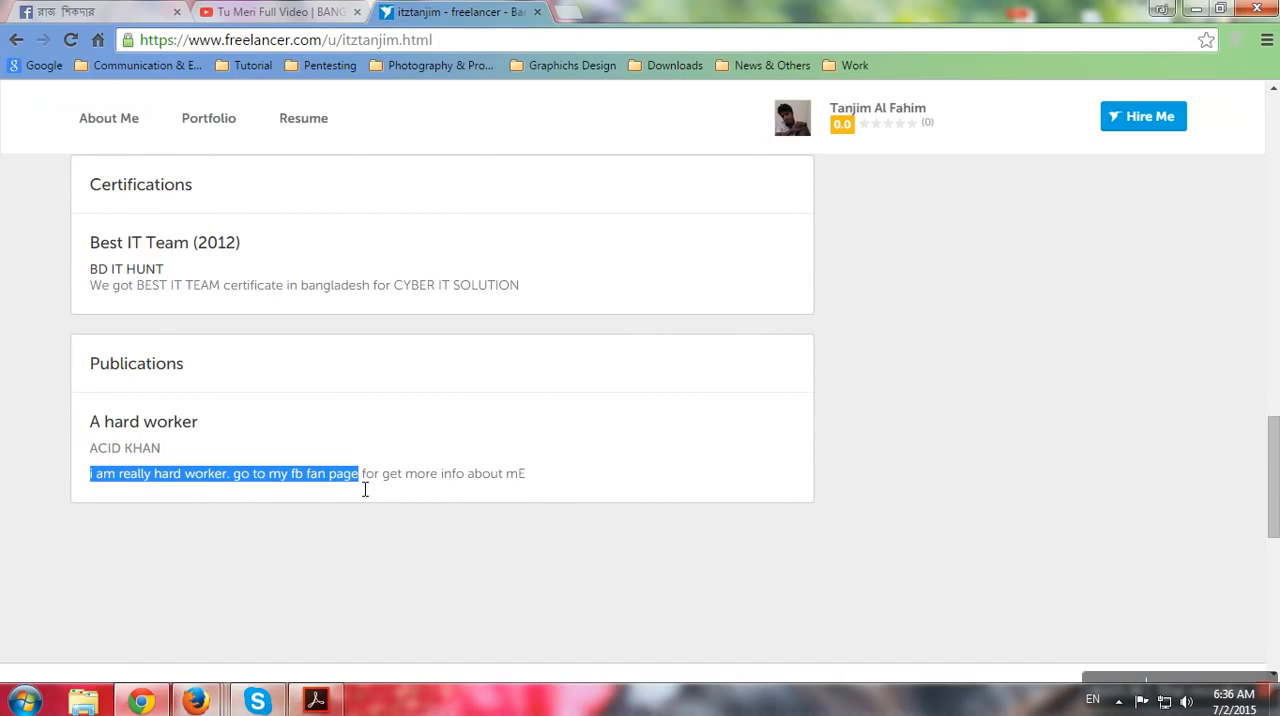
{"action": "mouse_move", "coordinate": [360, 488]}
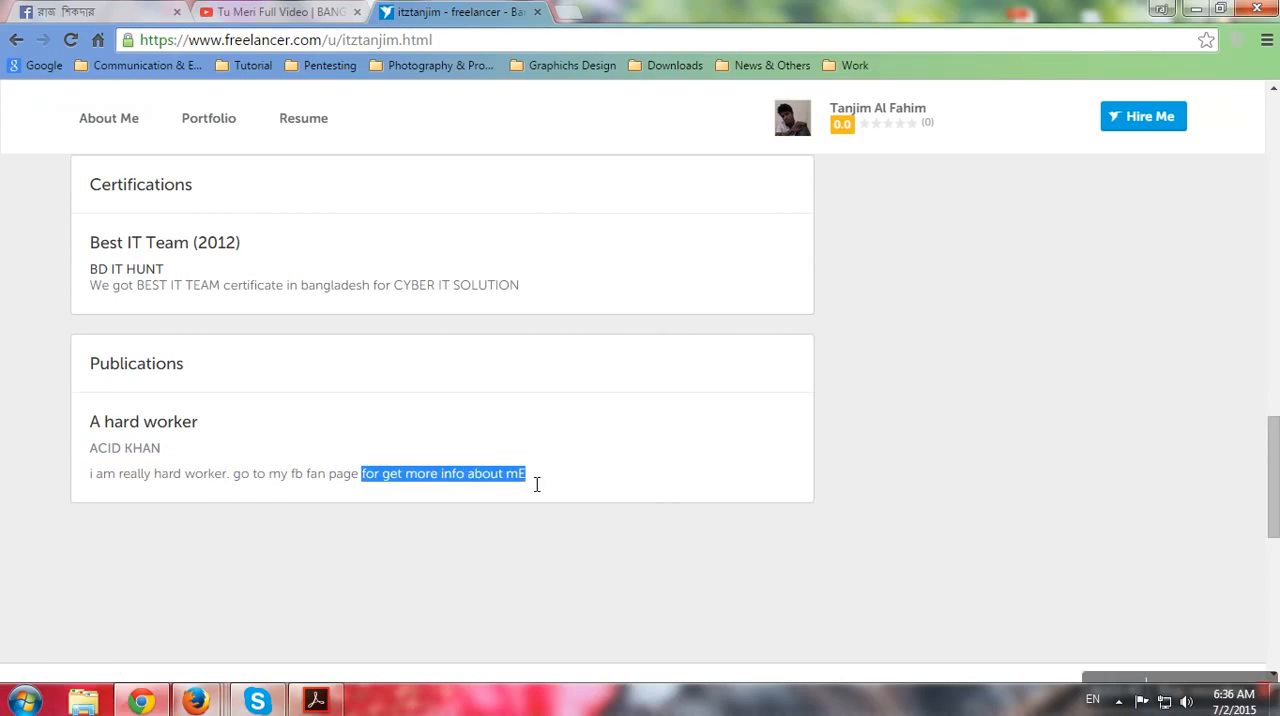
{"action": "scroll", "scroll_direction": "down", "scroll_amount": 3}
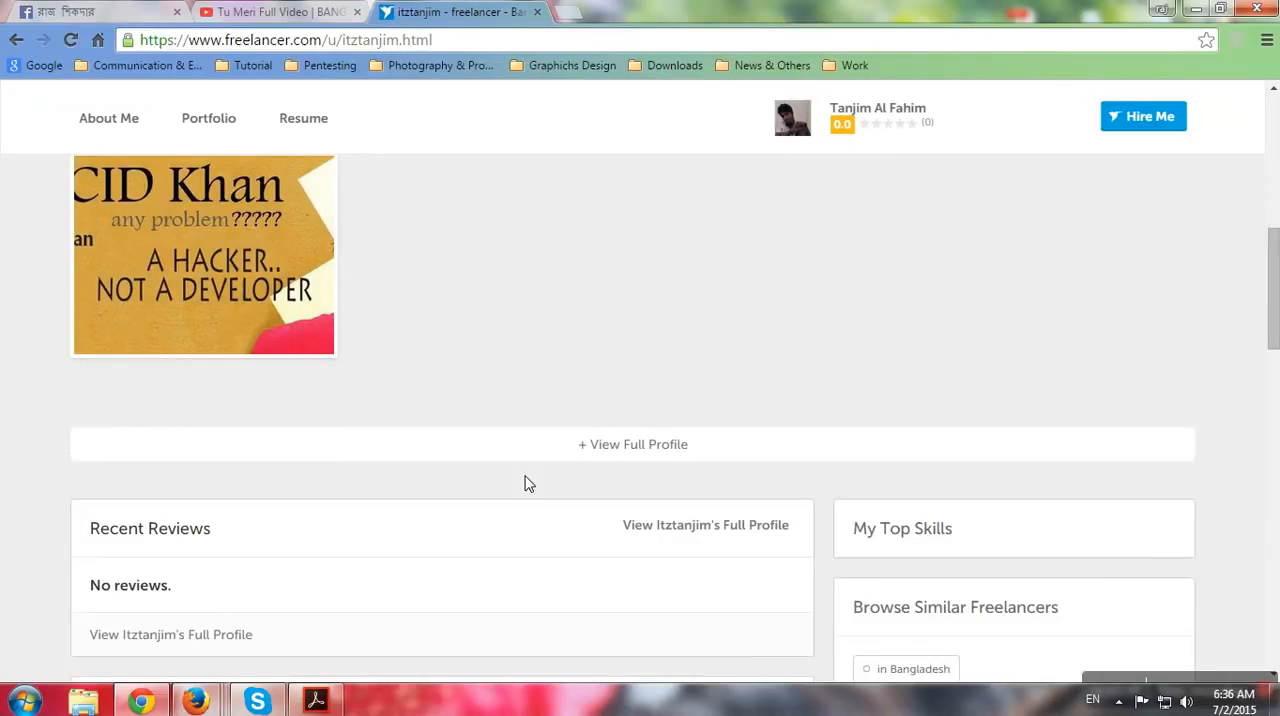
- Return to the top of the profile and highlight the security-expert headline
{"action": "scroll", "scroll_direction": "up", "scroll_amount": 3}
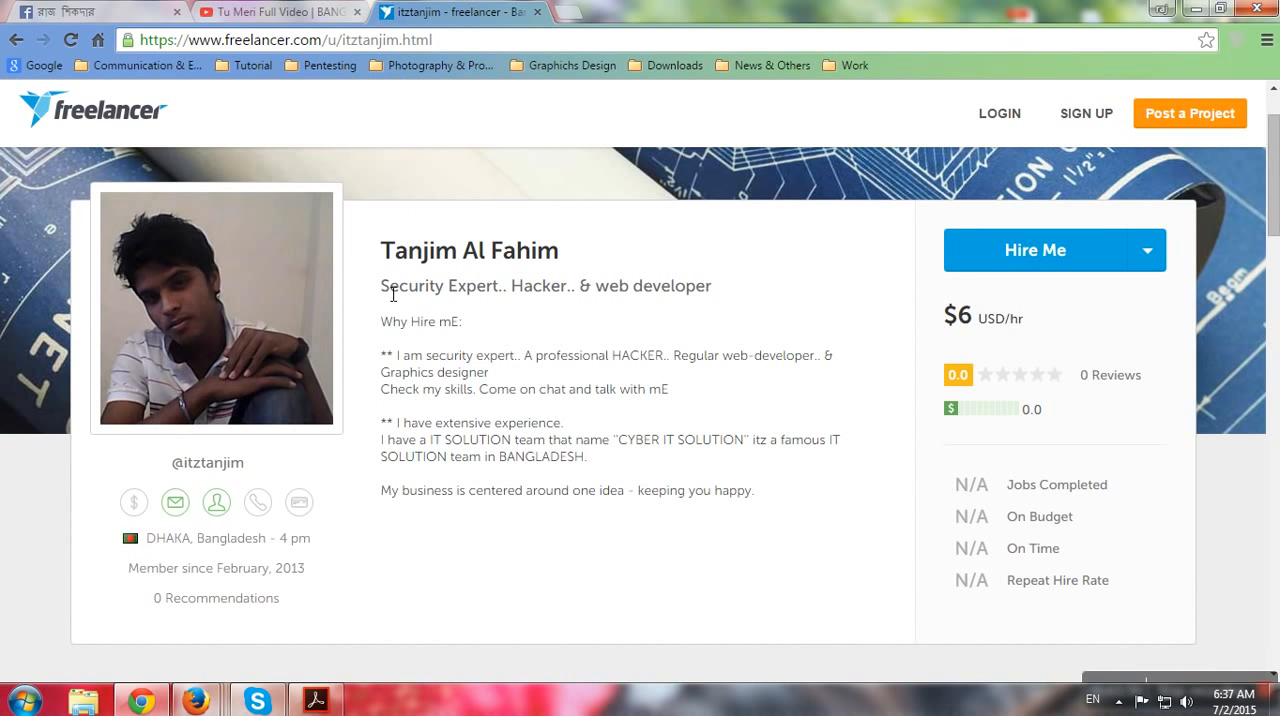
{"action": "left_click_drag", "start_coordinate": [380, 286], "coordinate": [600, 286]}
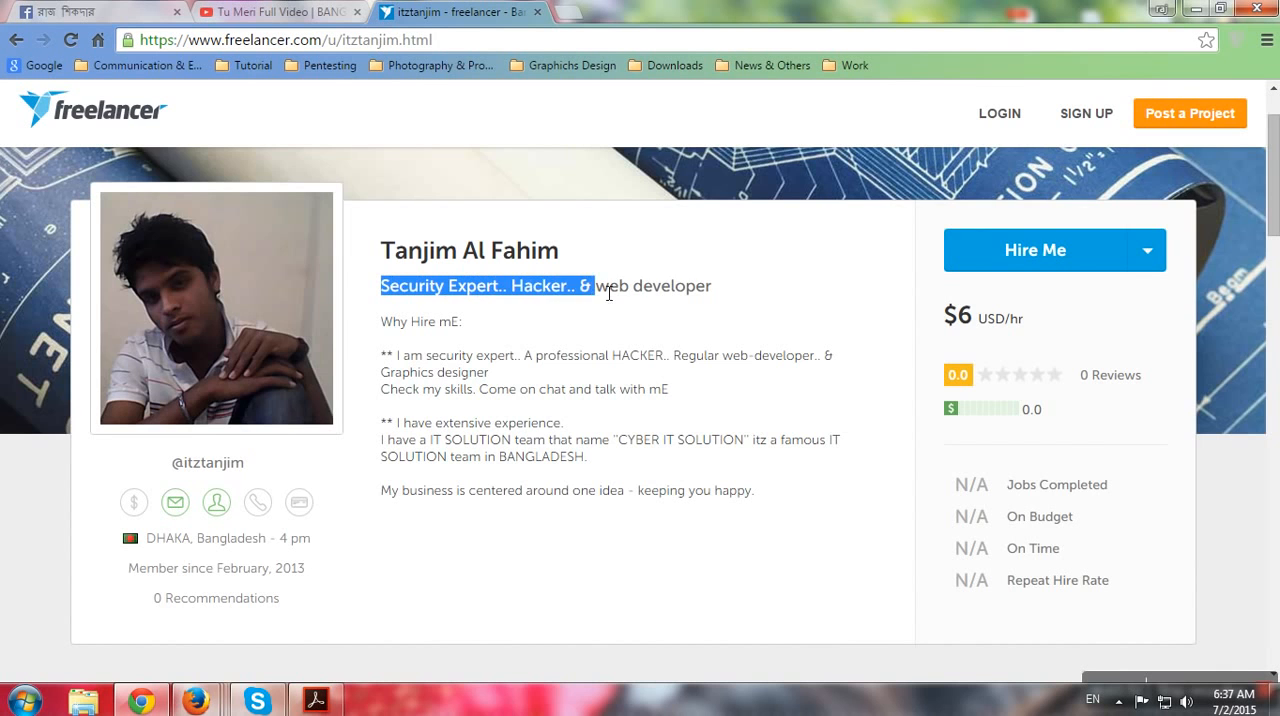
{"action": "scroll", "scroll_direction": "down", "scroll_amount": 3}
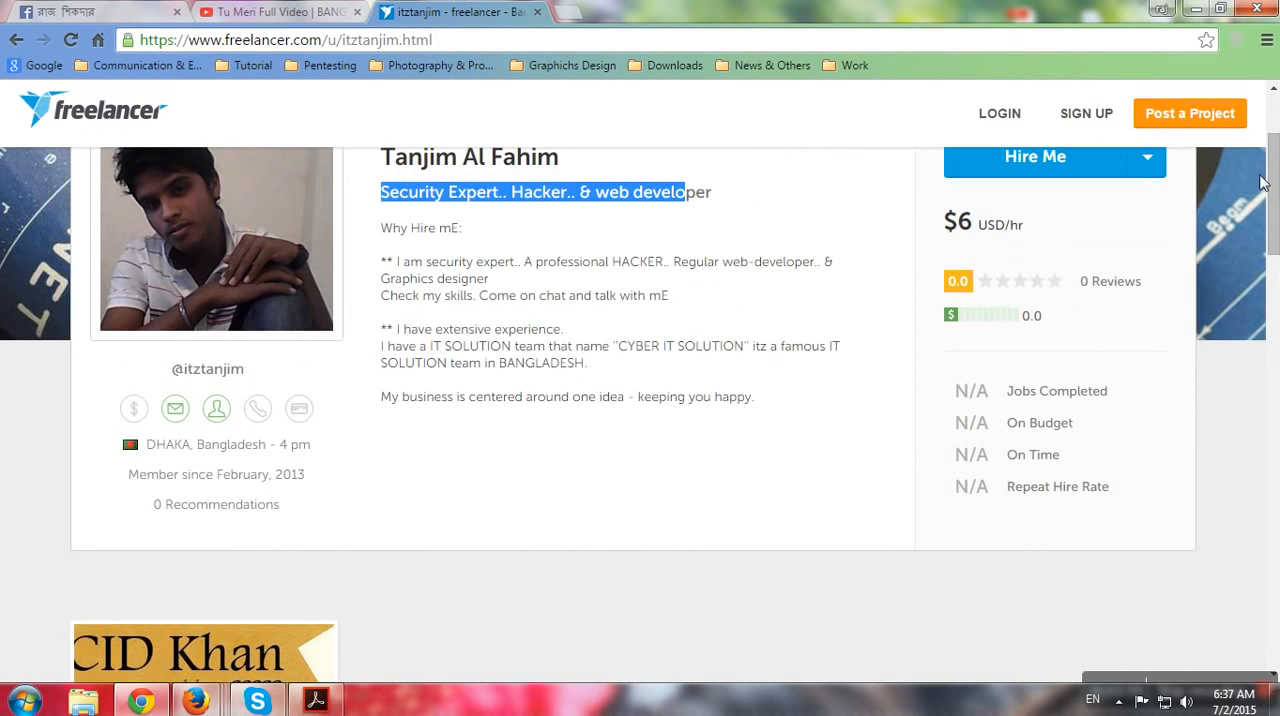
{"action": "scroll", "scroll_direction": "down", "scroll_amount": 3}
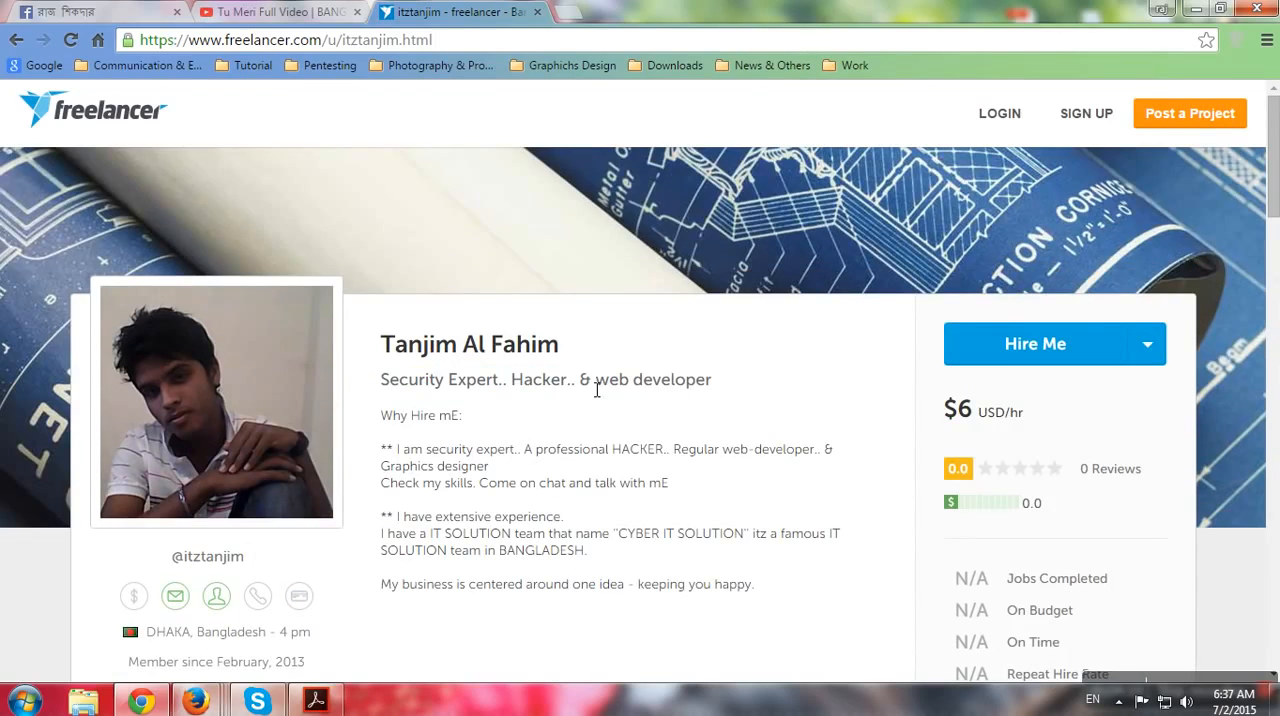
{"action": "mouse_move", "coordinate": [603, 388]}
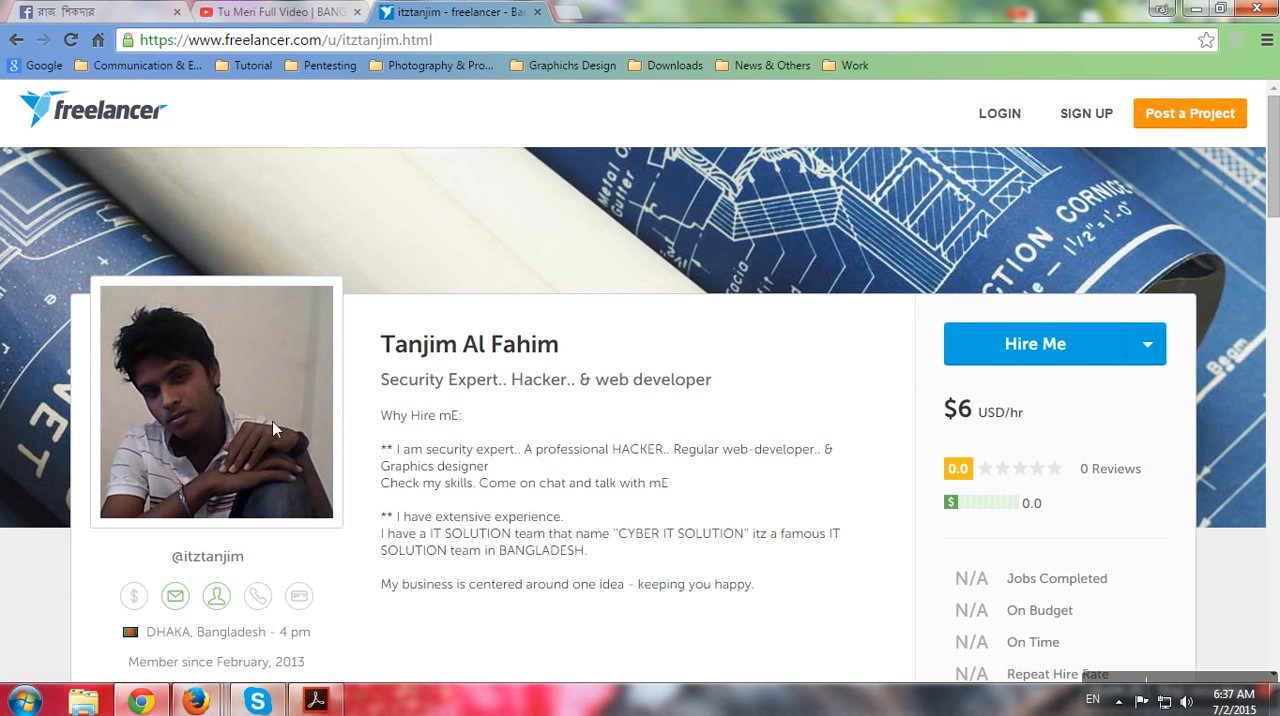
{"action": "scroll", "scroll_direction": "down", "scroll_amount": 3}
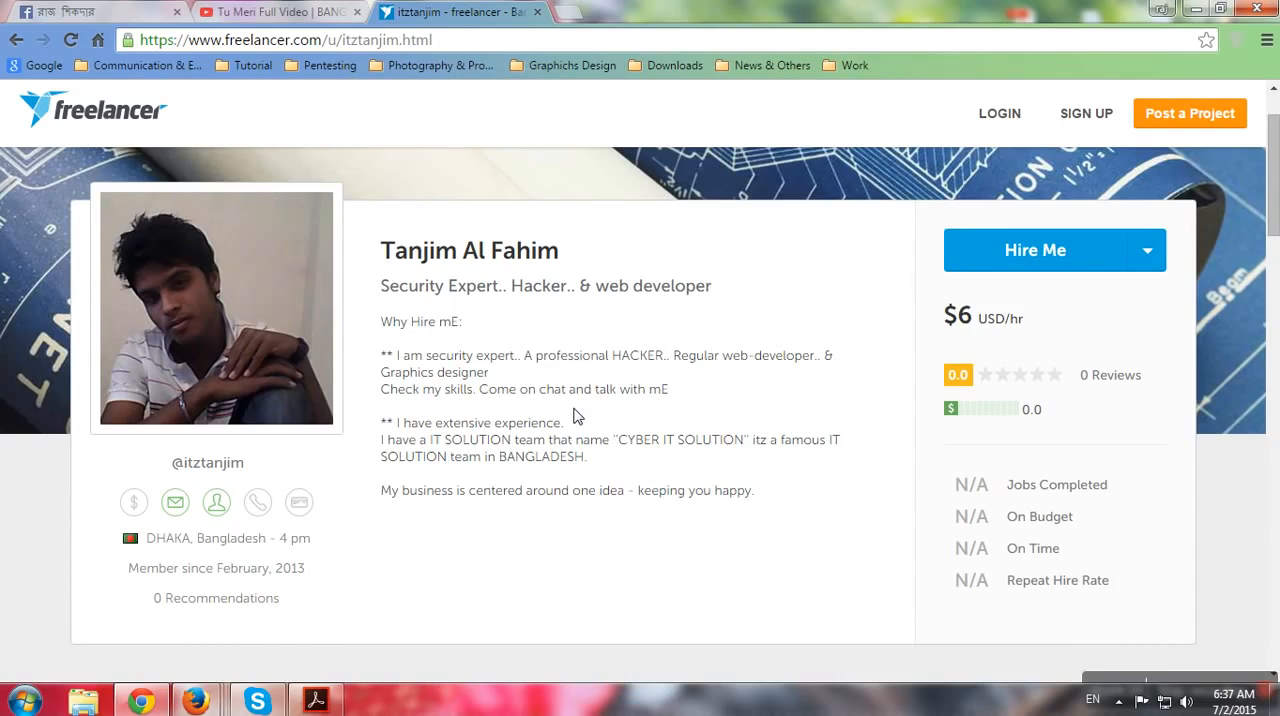
{"action": "mouse_move", "coordinate": [578, 410]}
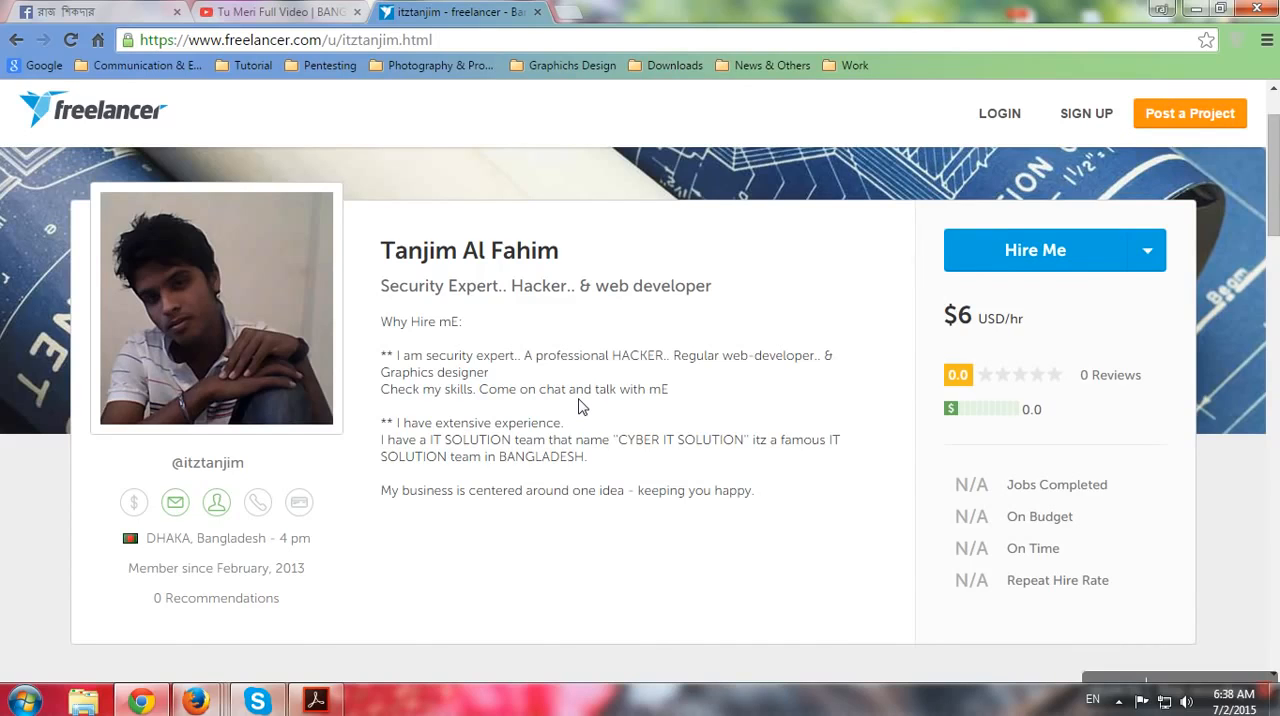
{"action": "mouse_move", "coordinate": [610, 415]}
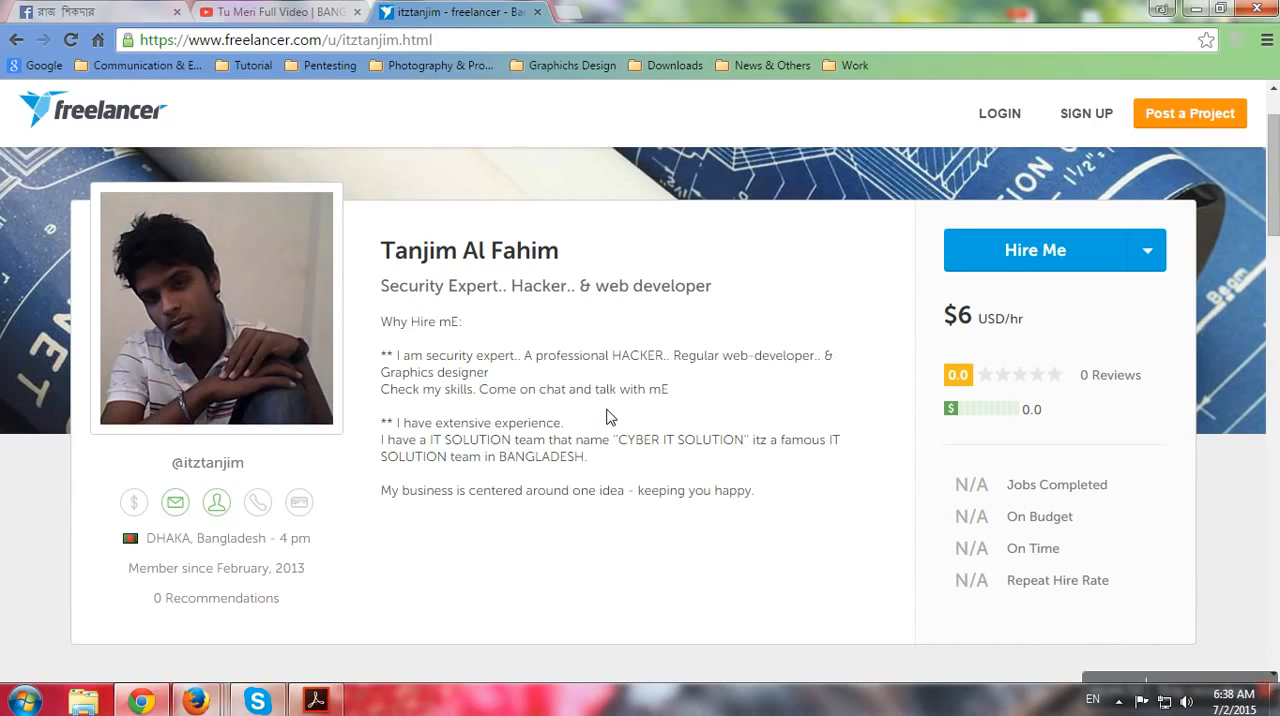
{"action": "mouse_move", "coordinate": [610, 432]}
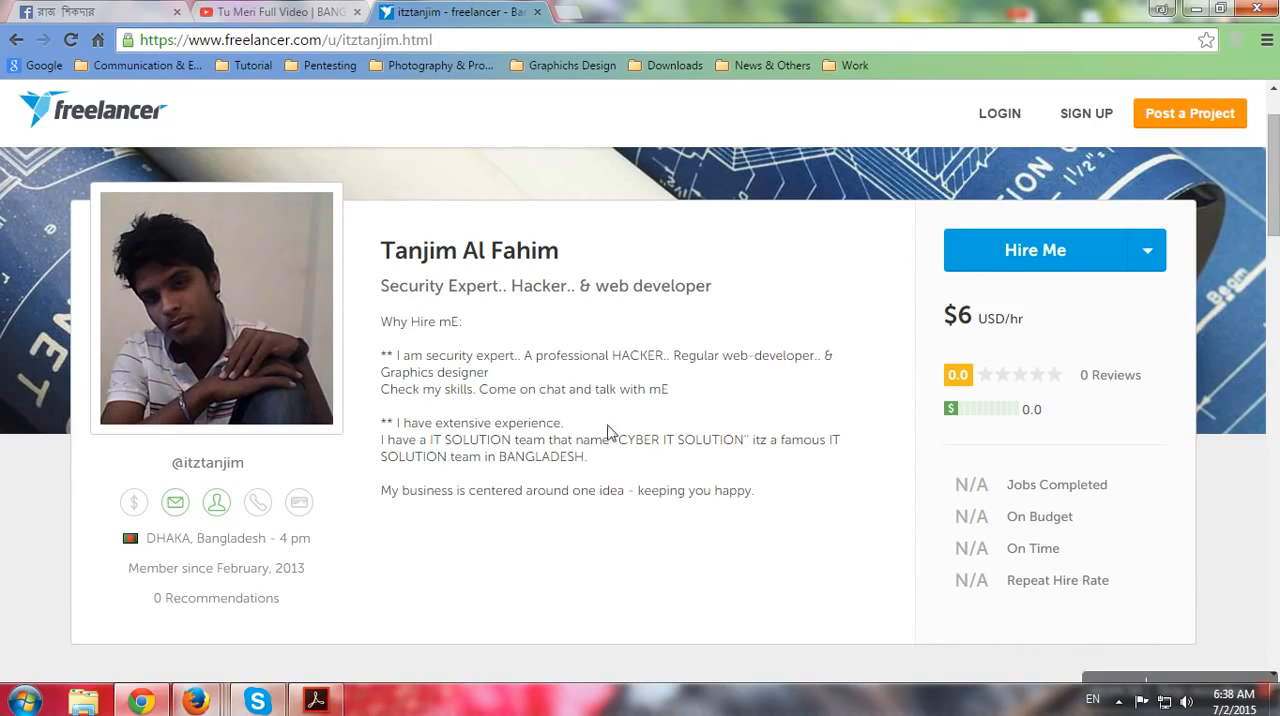
{"action": "mouse_move", "coordinate": [1025, 329]}
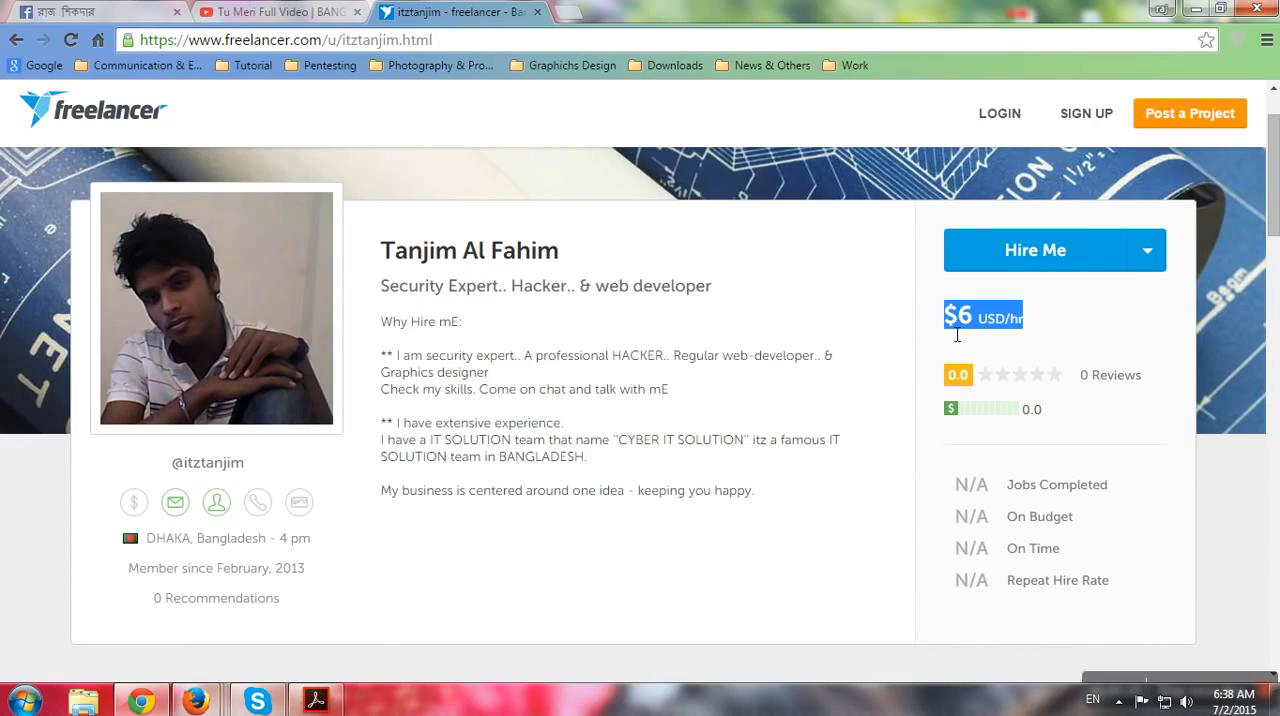
{"action": "mouse_move", "coordinate": [1042, 252]}
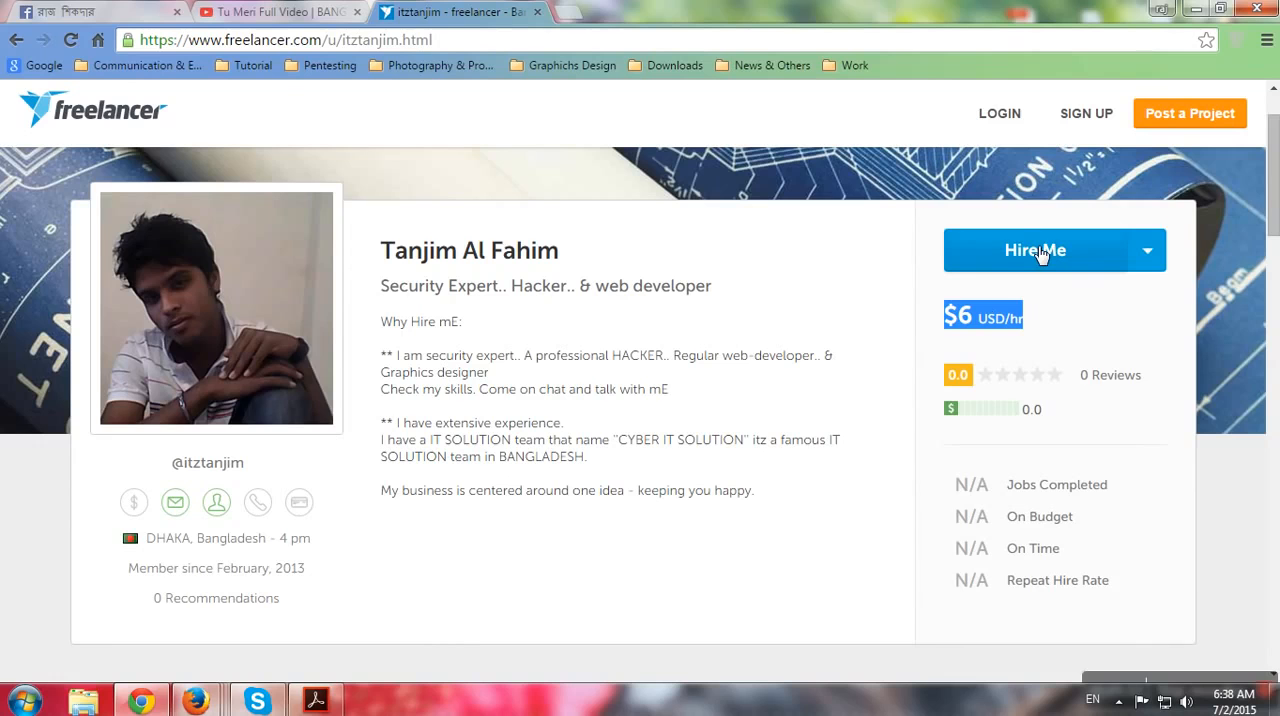
{"action": "mouse_move", "coordinate": [1025, 250]}
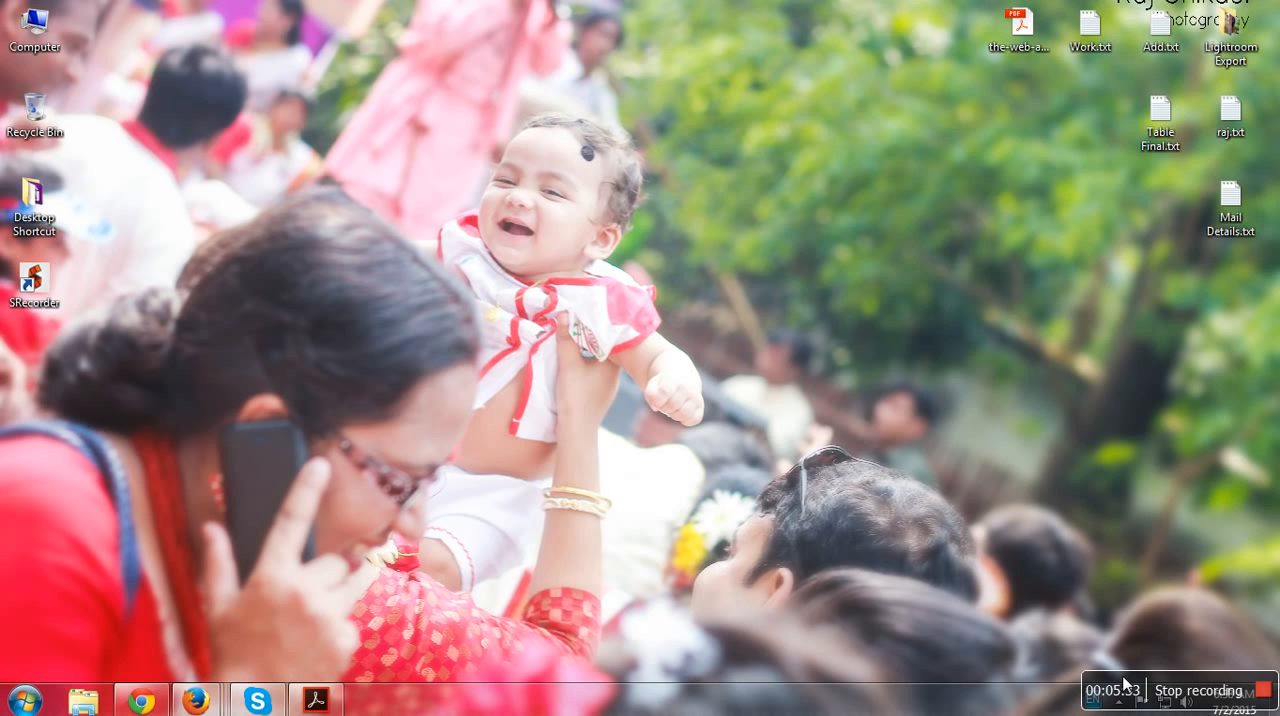
{"action": "mouse_move", "coordinate": [1199, 680]}
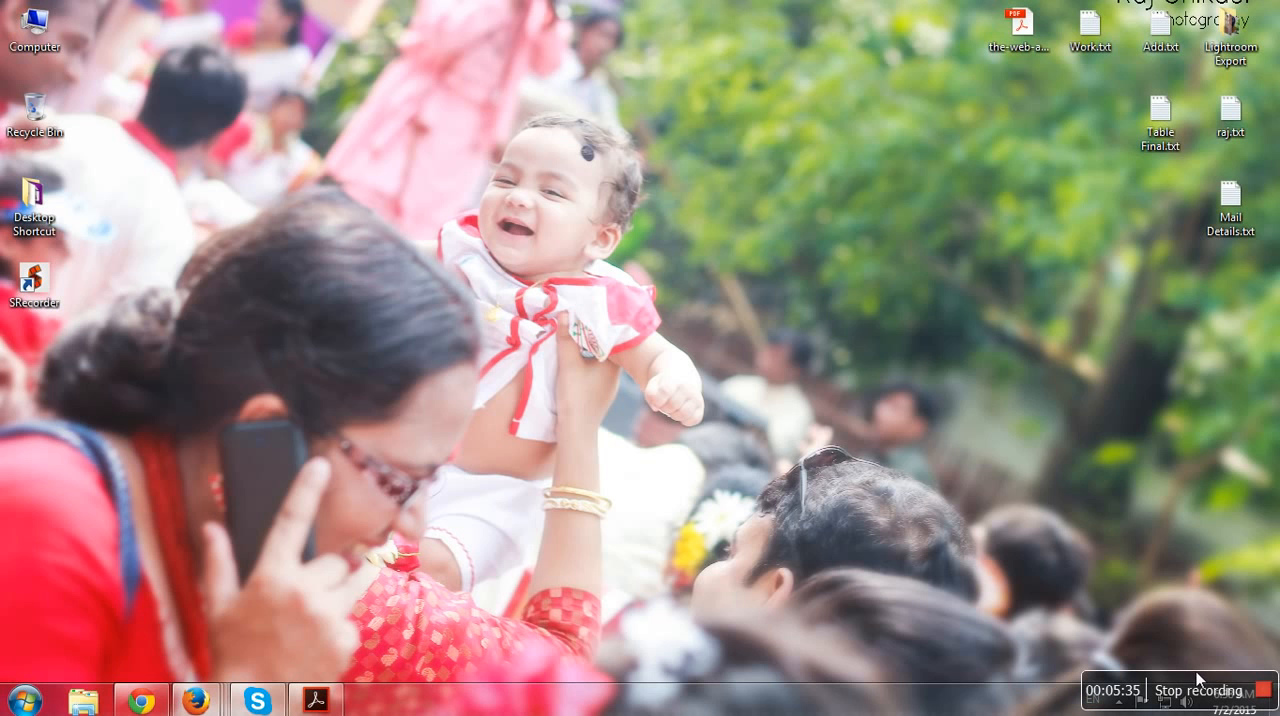
{"action": "mouse_move", "coordinate": [1253, 678]}
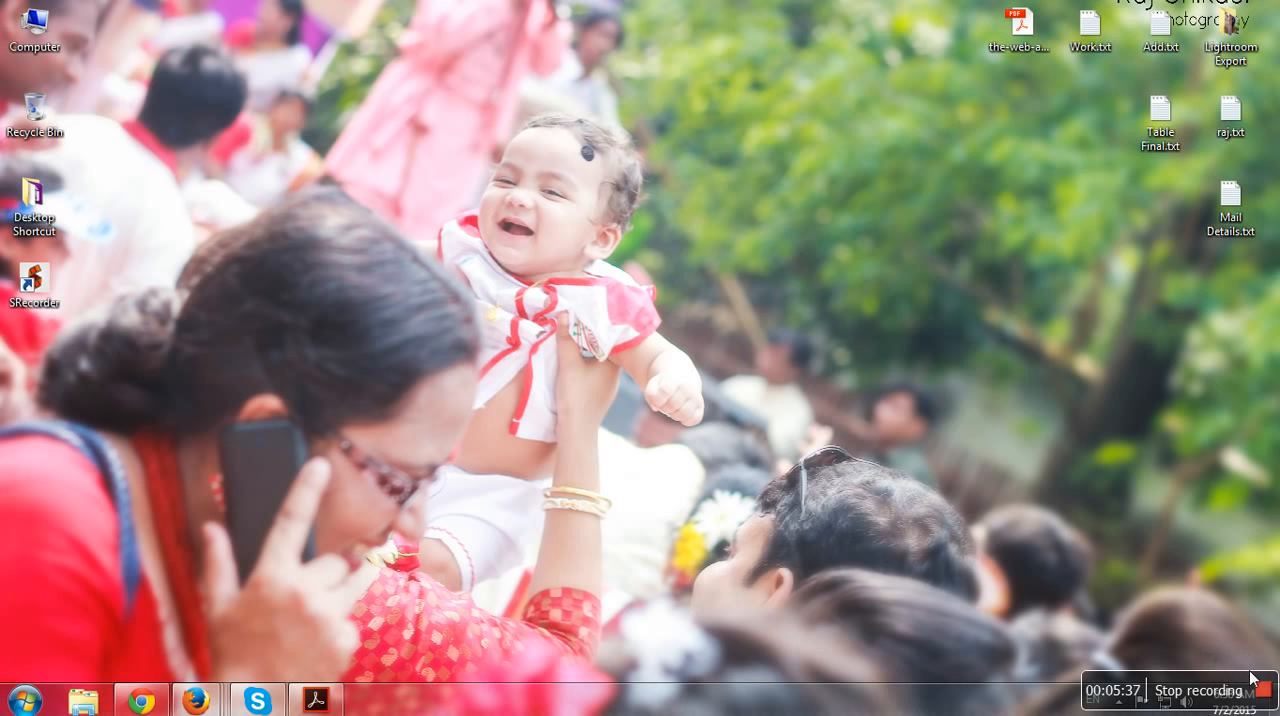